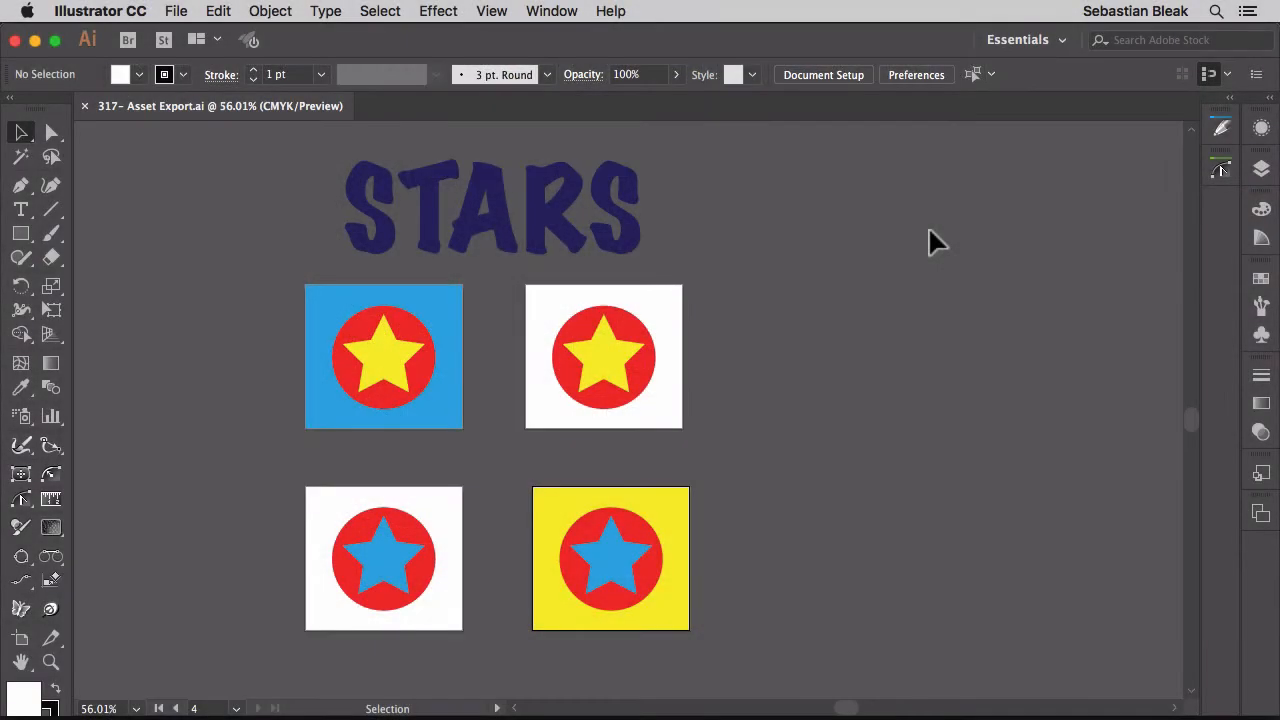
- Review the Export for Screens dialog's Artboards and Assets views, then cancel without exporting
click(176, 12)
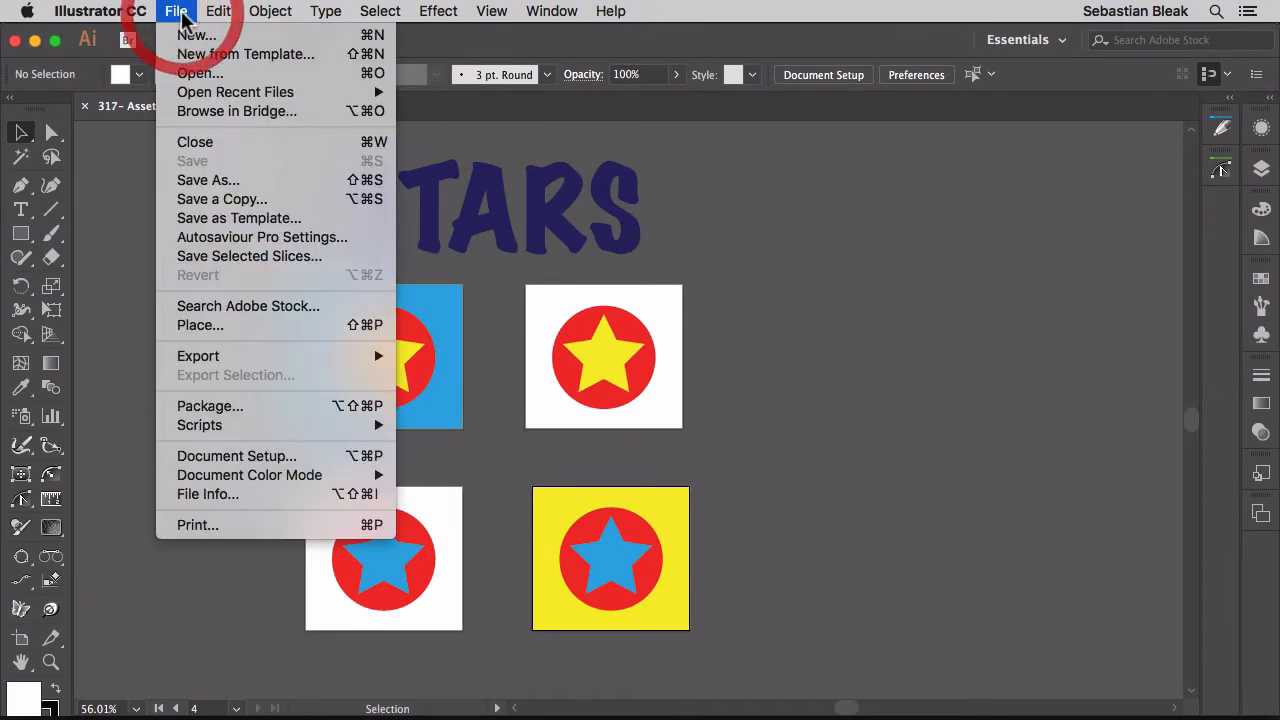
mouse_move(198, 356)
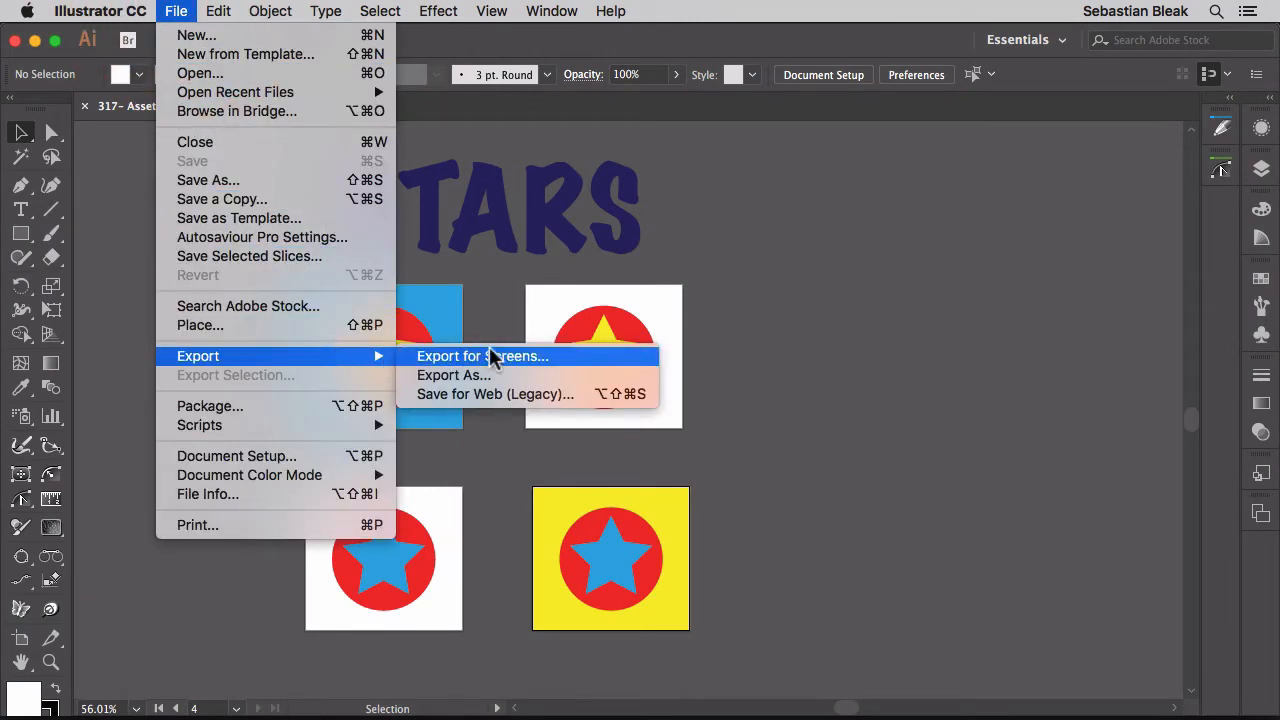
click(484, 356)
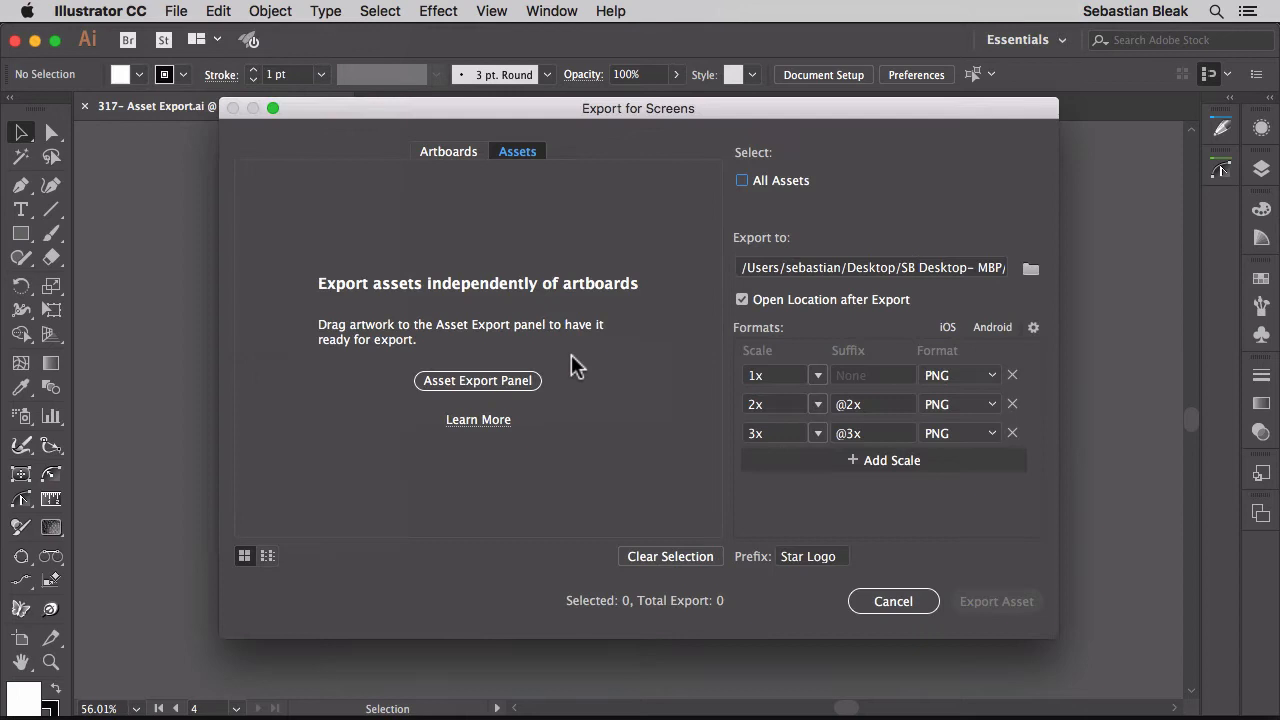
click(448, 152)
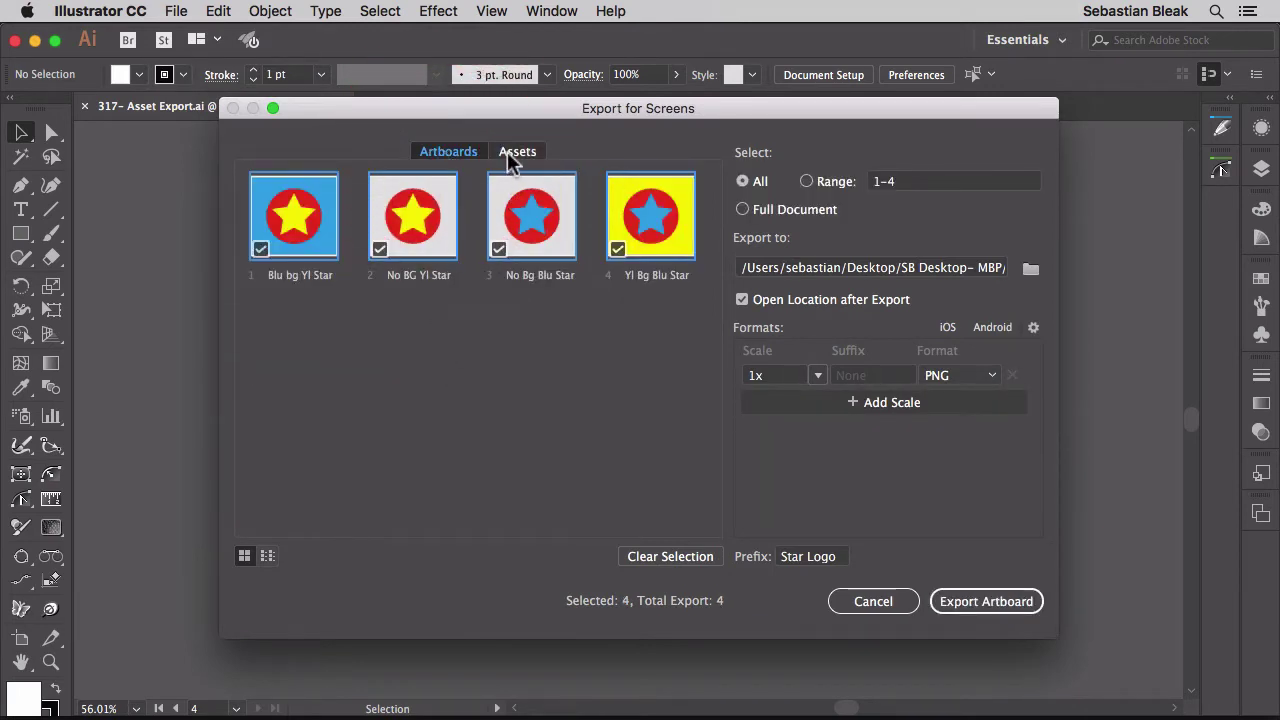
click(516, 152)
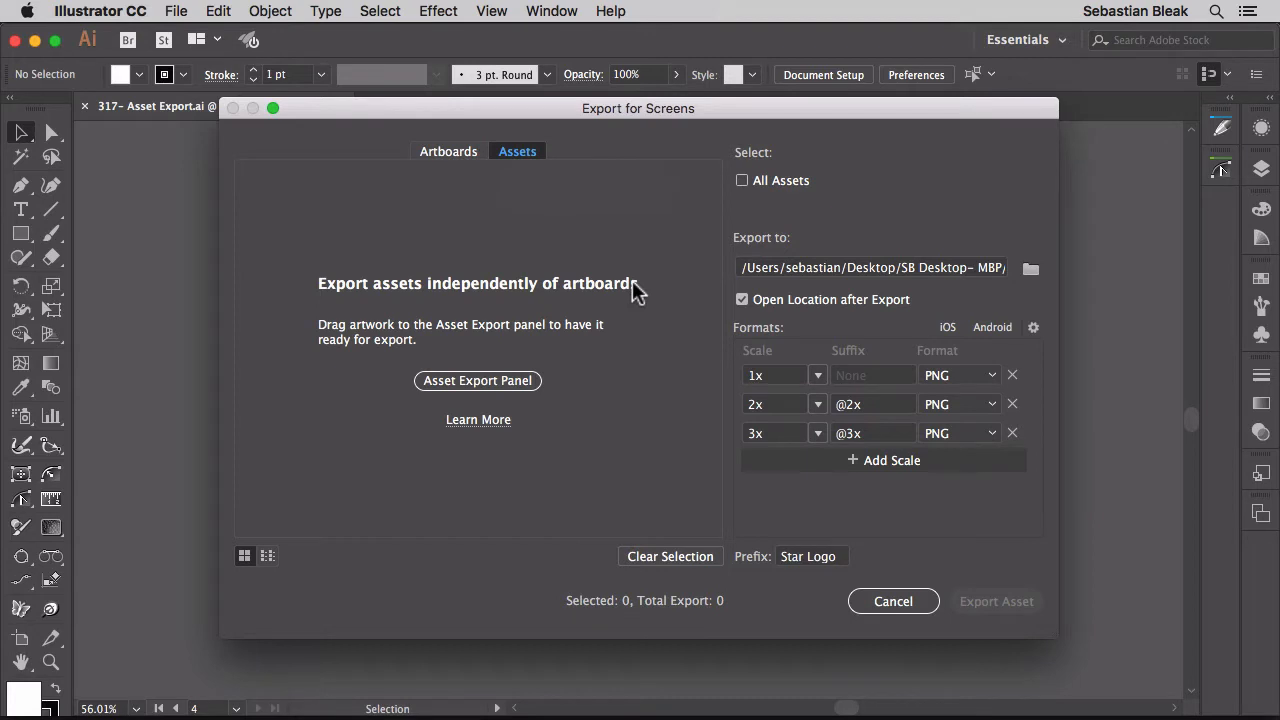
mouse_move(484, 408)
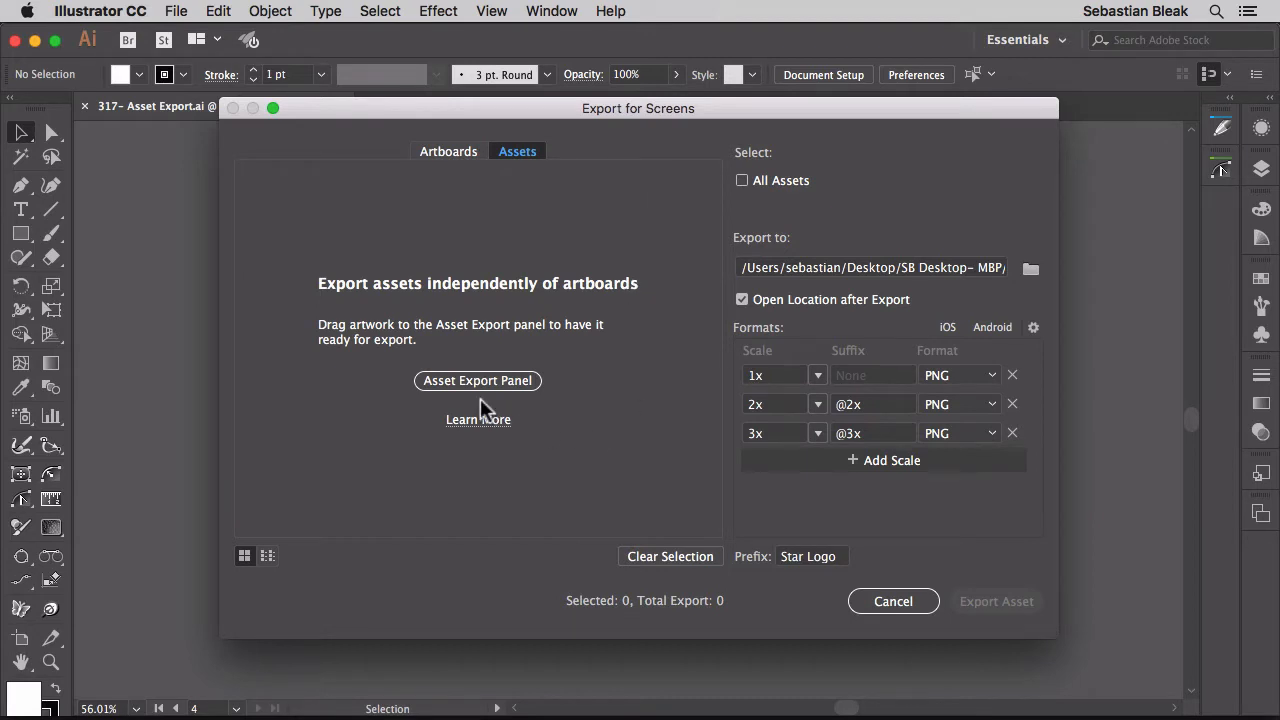
mouse_move(464, 398)
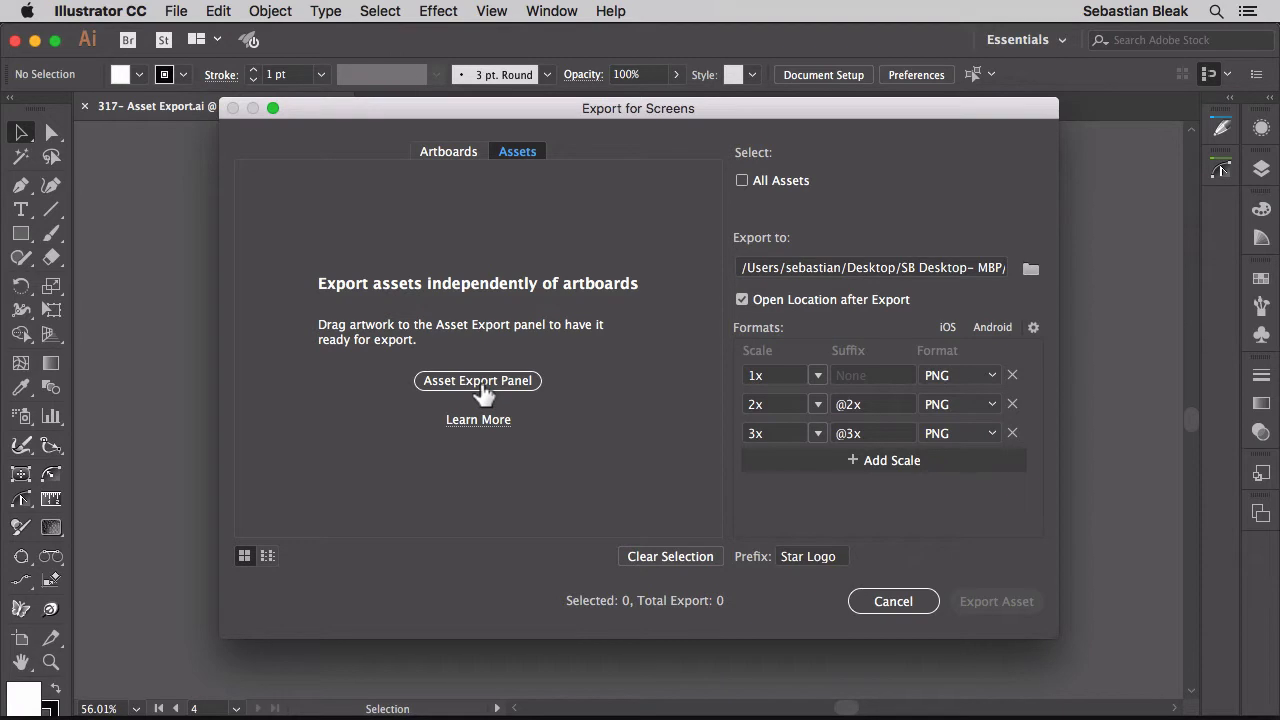
mouse_move(720, 444)
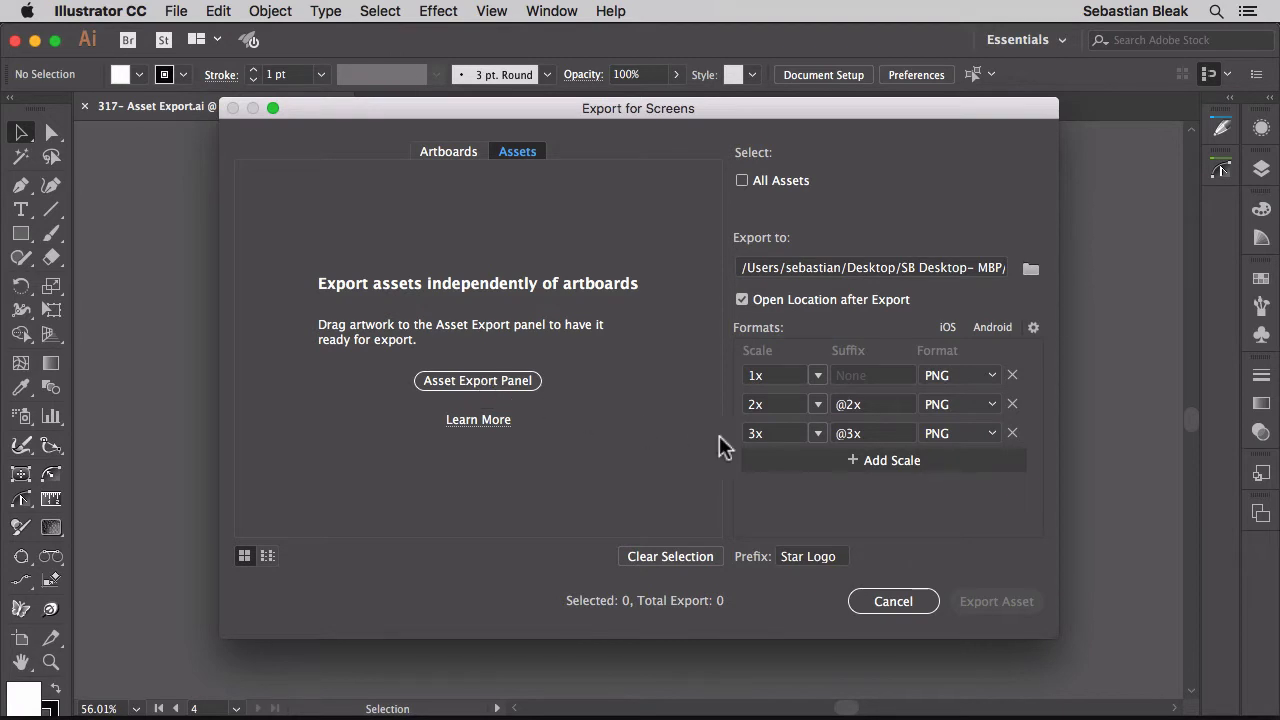
click(892, 600)
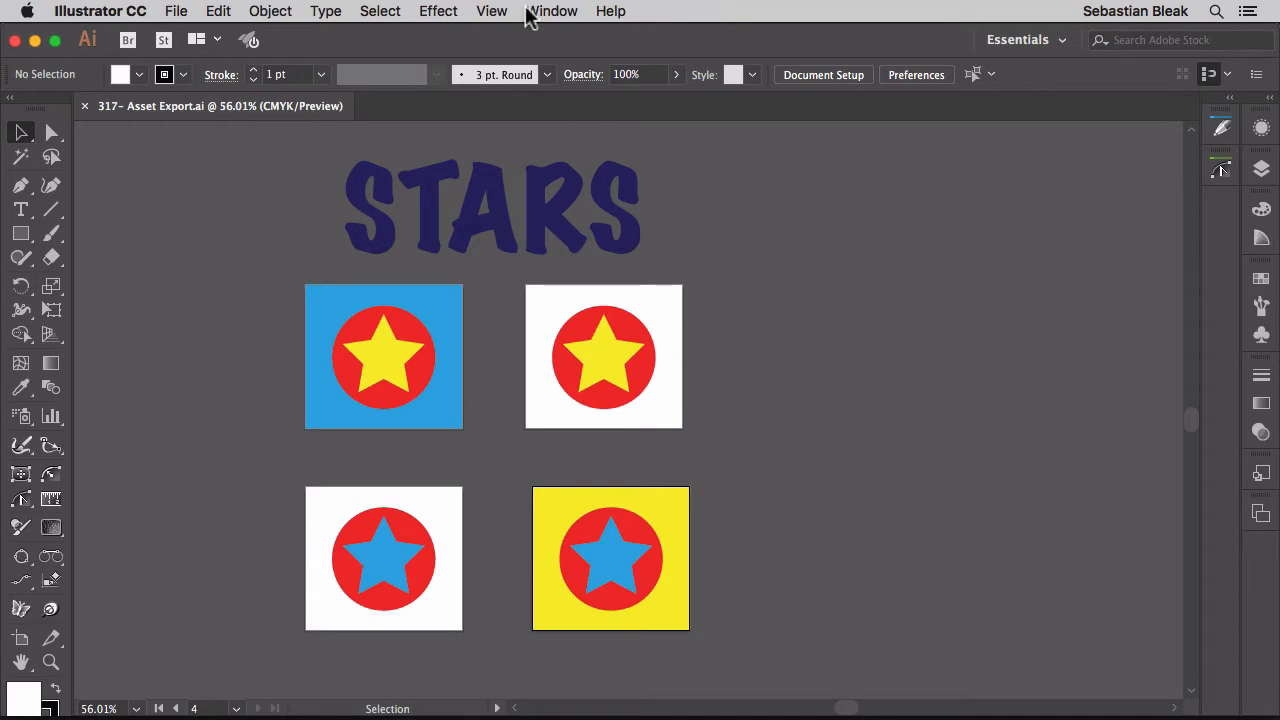
- Show the empty Asset Export panel via the Window menu
click(576, 12)
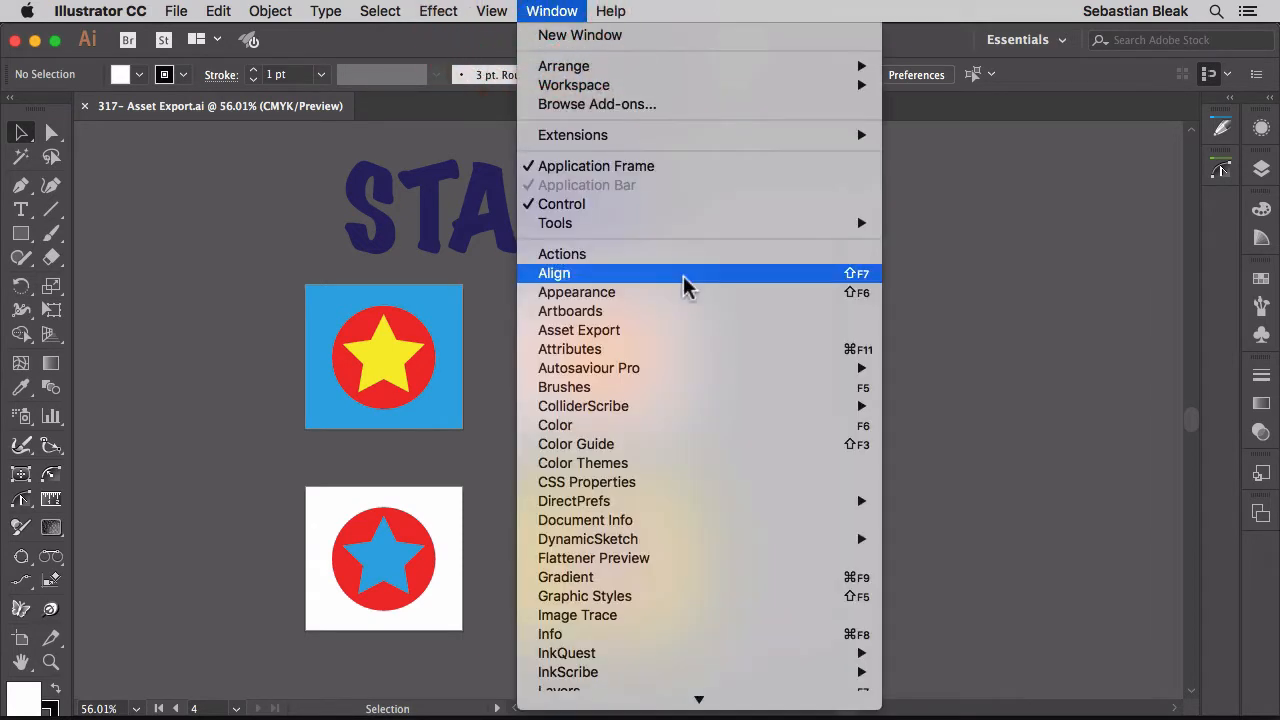
mouse_move(728, 336)
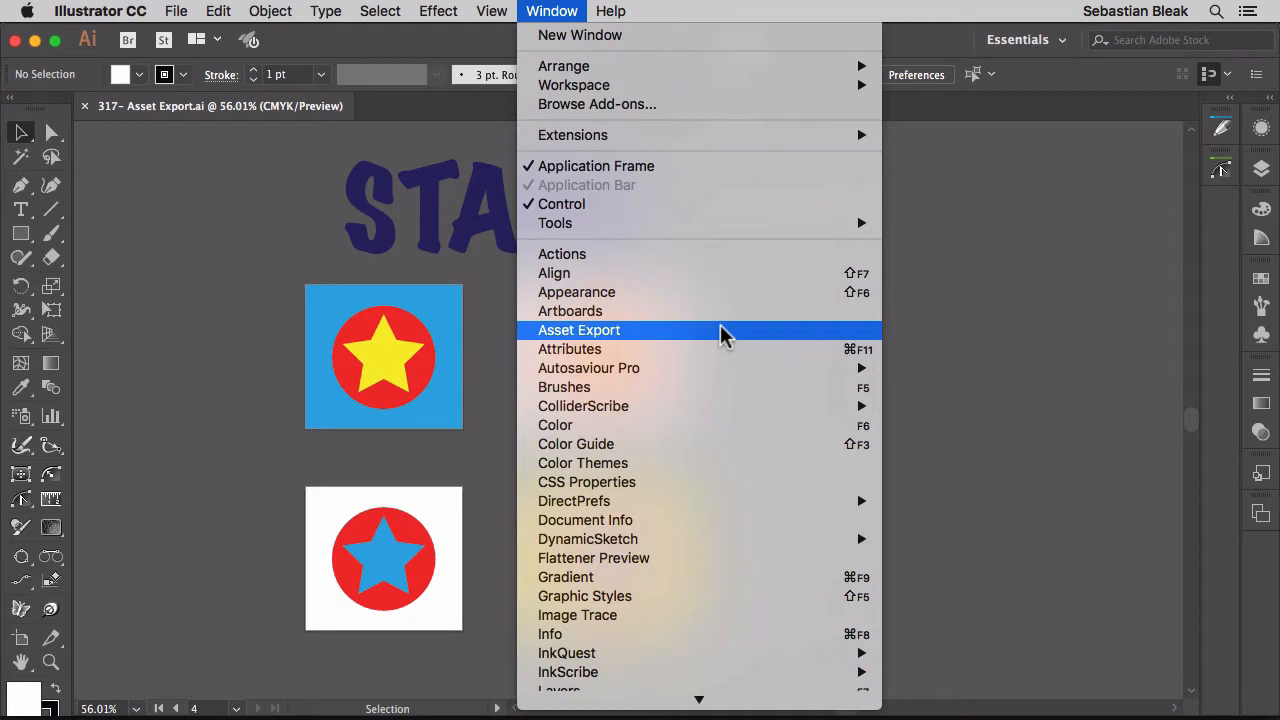
click(580, 330)
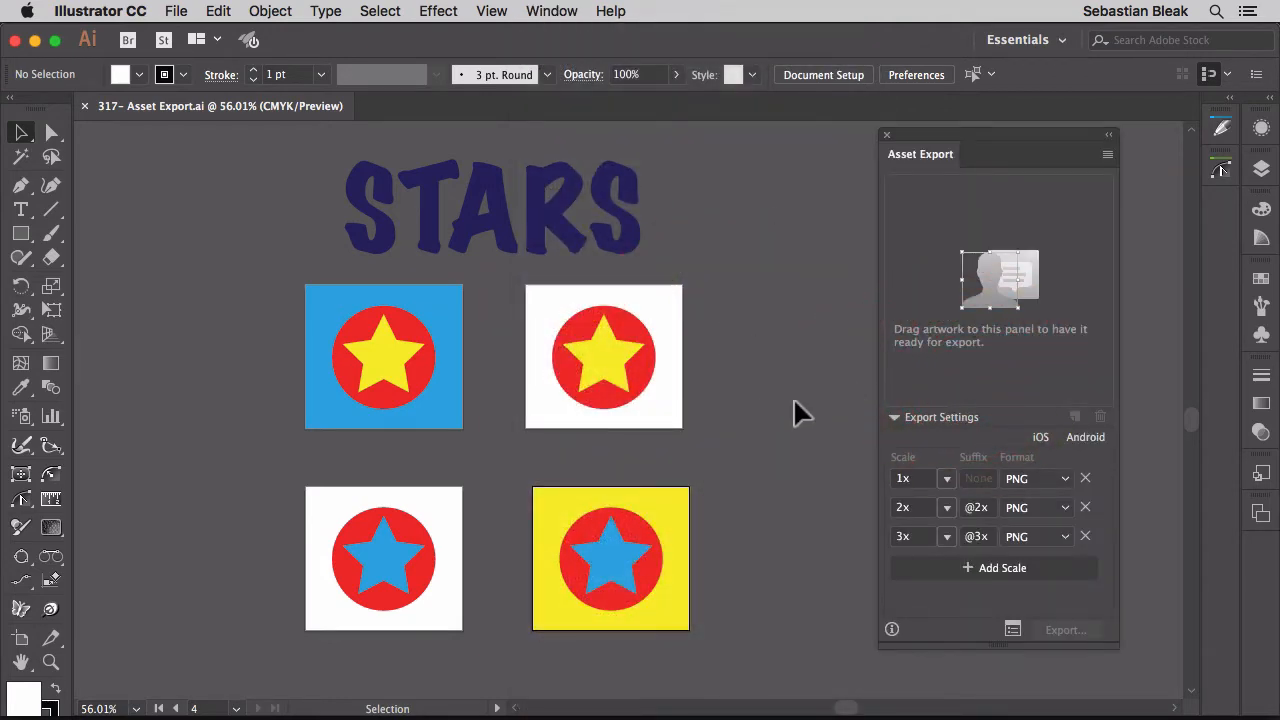
mouse_move(932, 250)
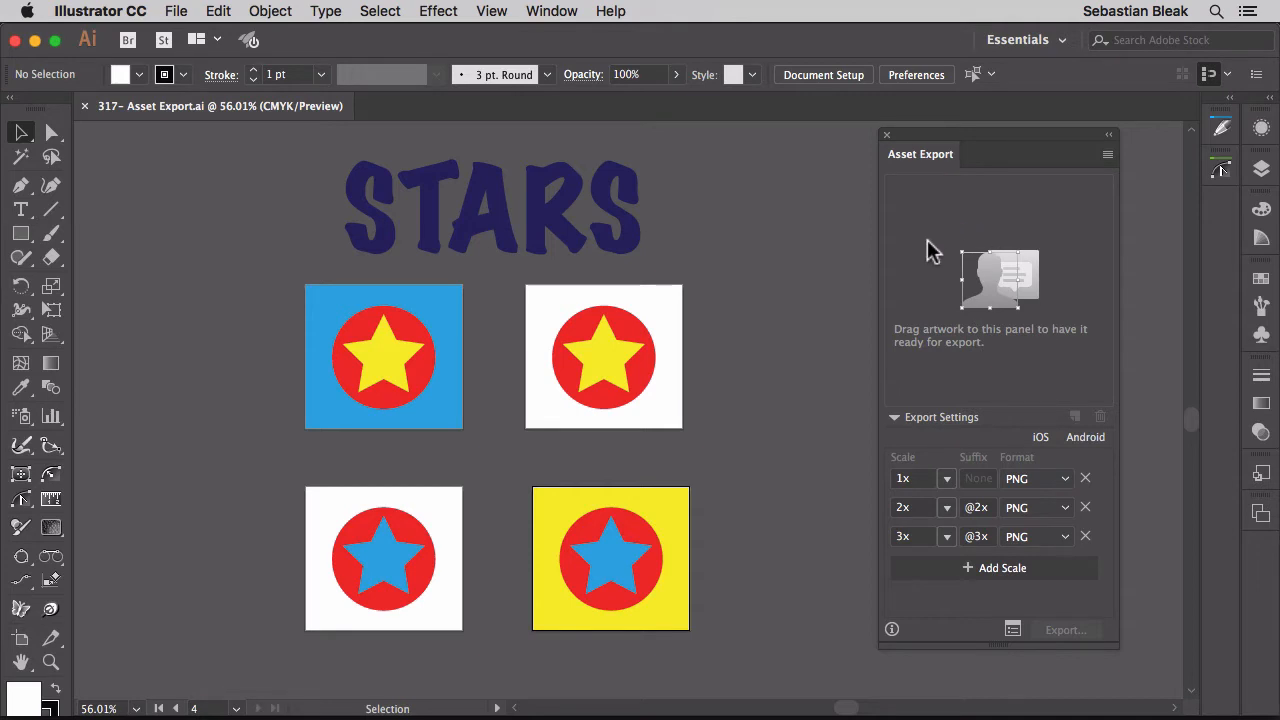
mouse_move(590, 370)
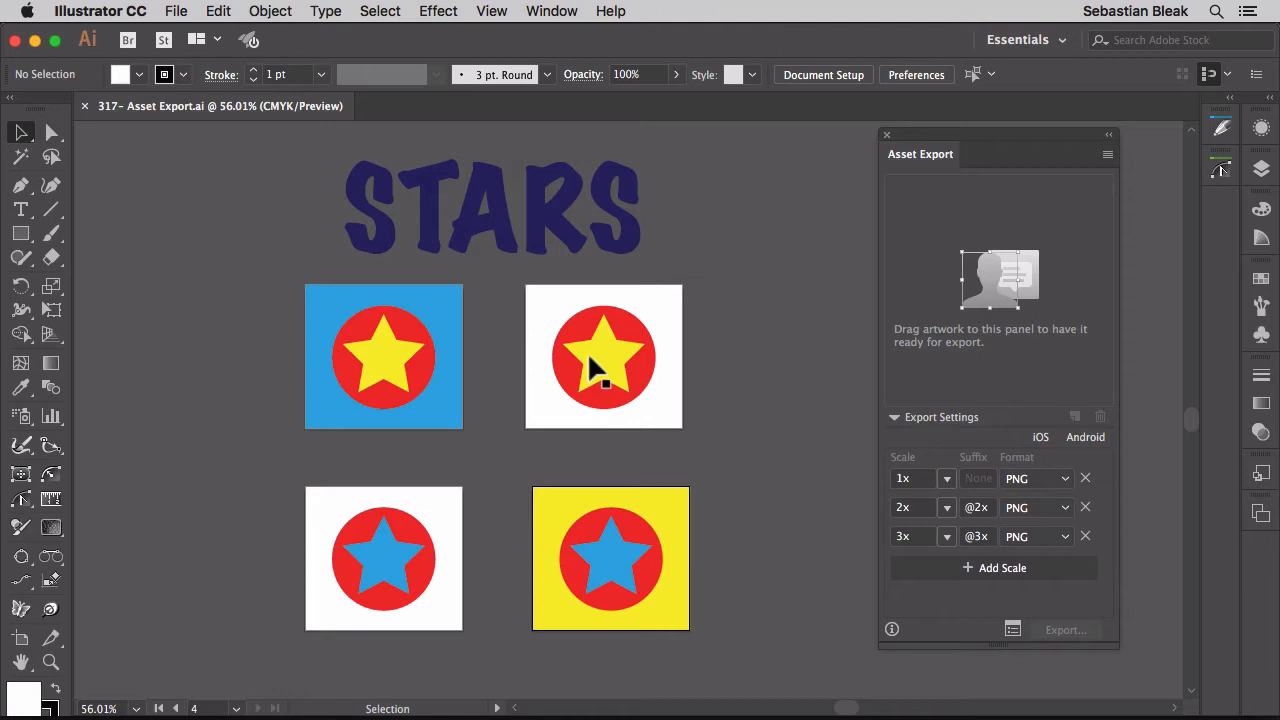
- Drag the blue-background yellow star and the remaining star artworks into the Asset Export panel
drag(604, 356, 798, 256)
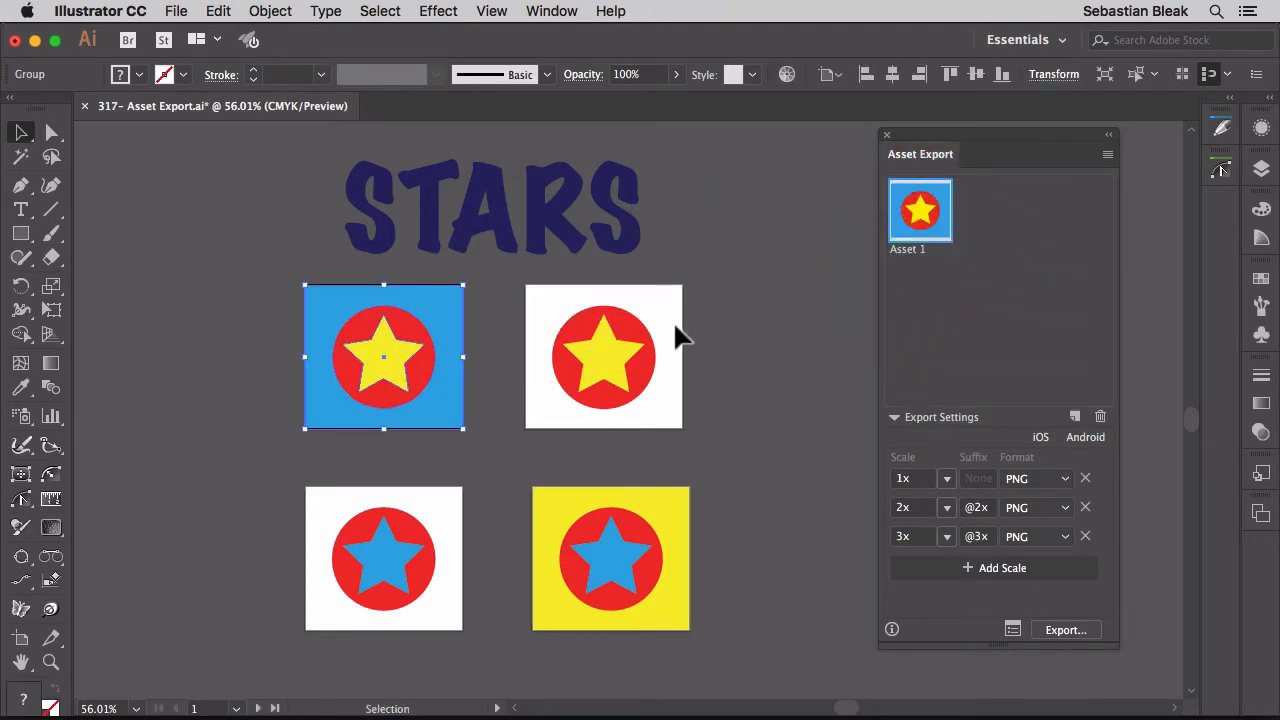
drag(604, 356, 740, 380)
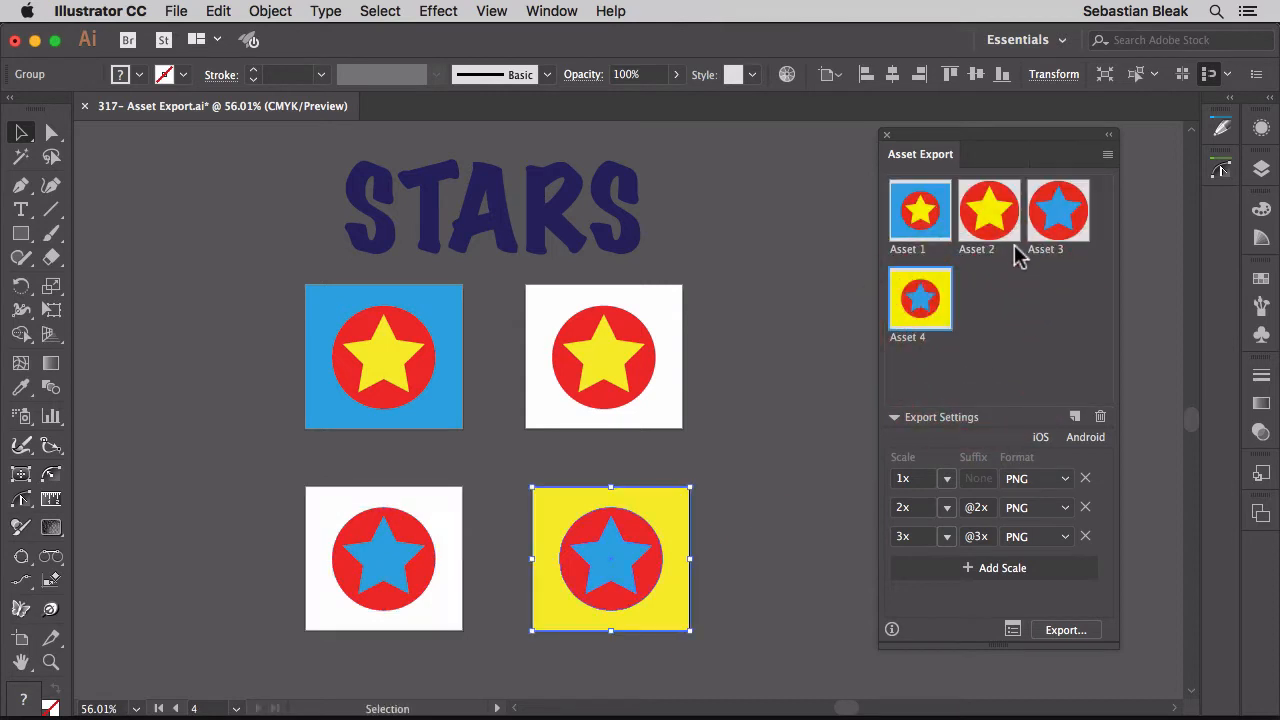
mouse_move(1010, 312)
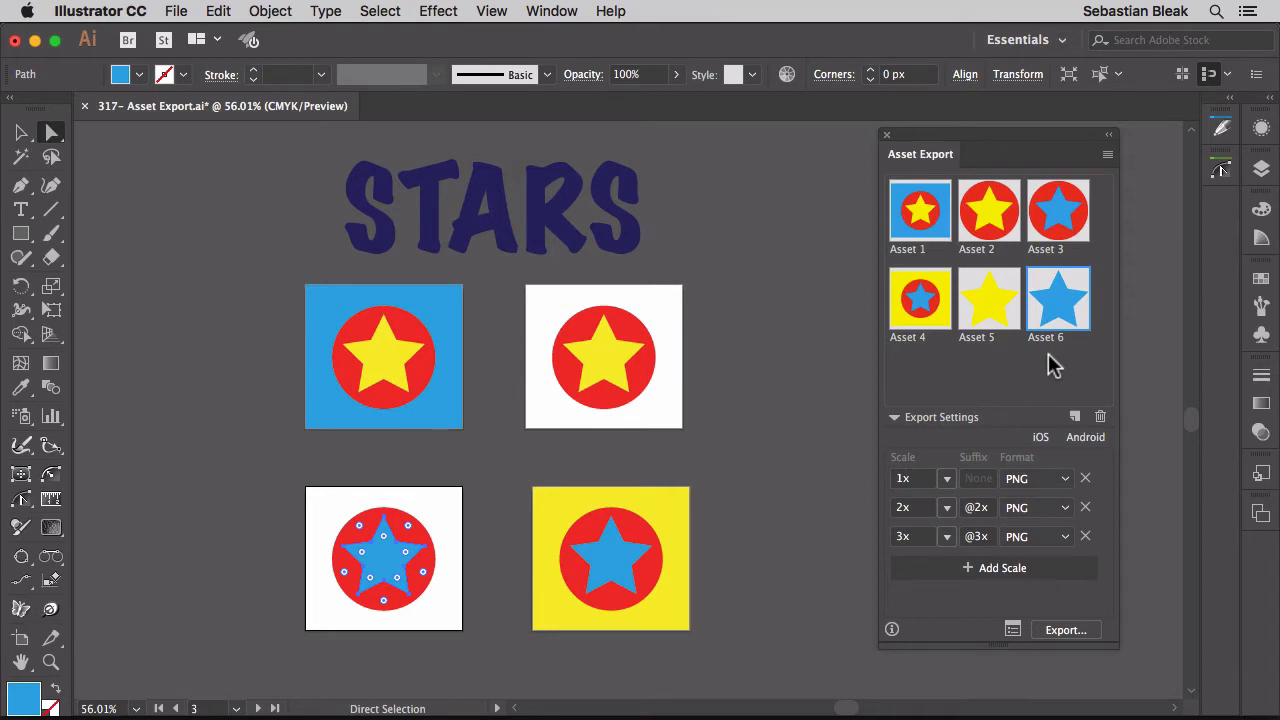
click(1108, 154)
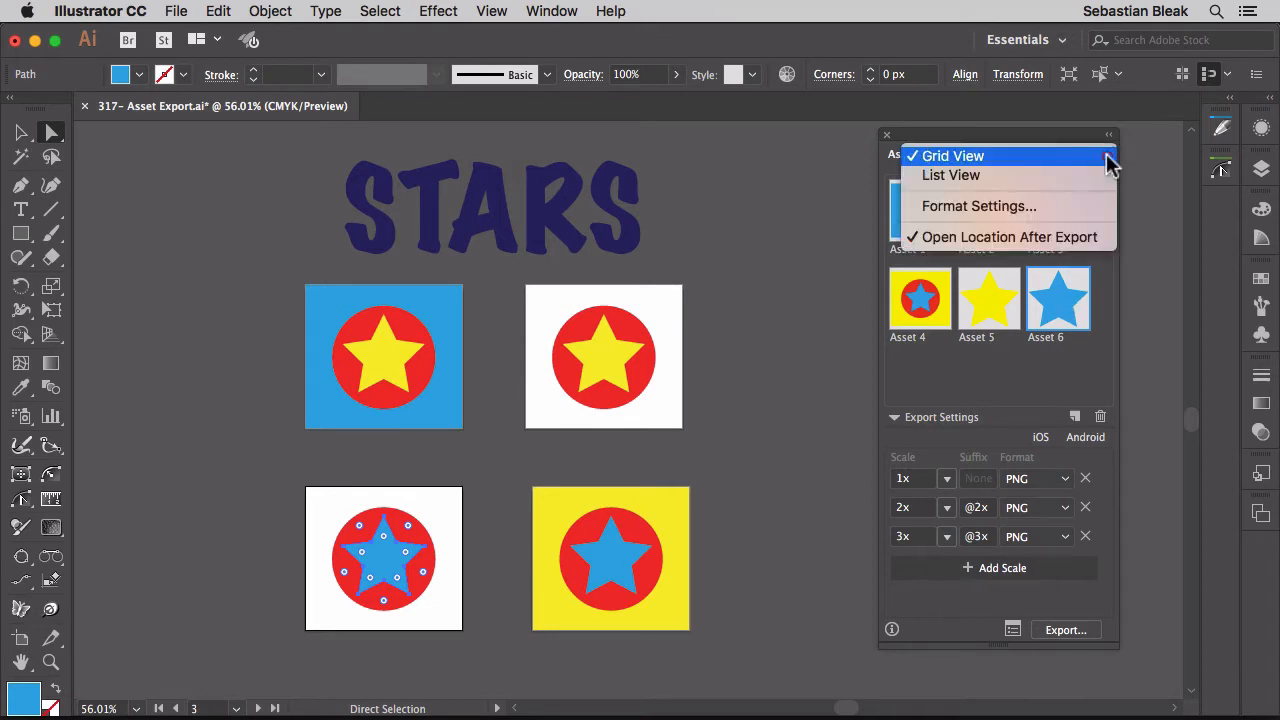
mouse_move(1030, 160)
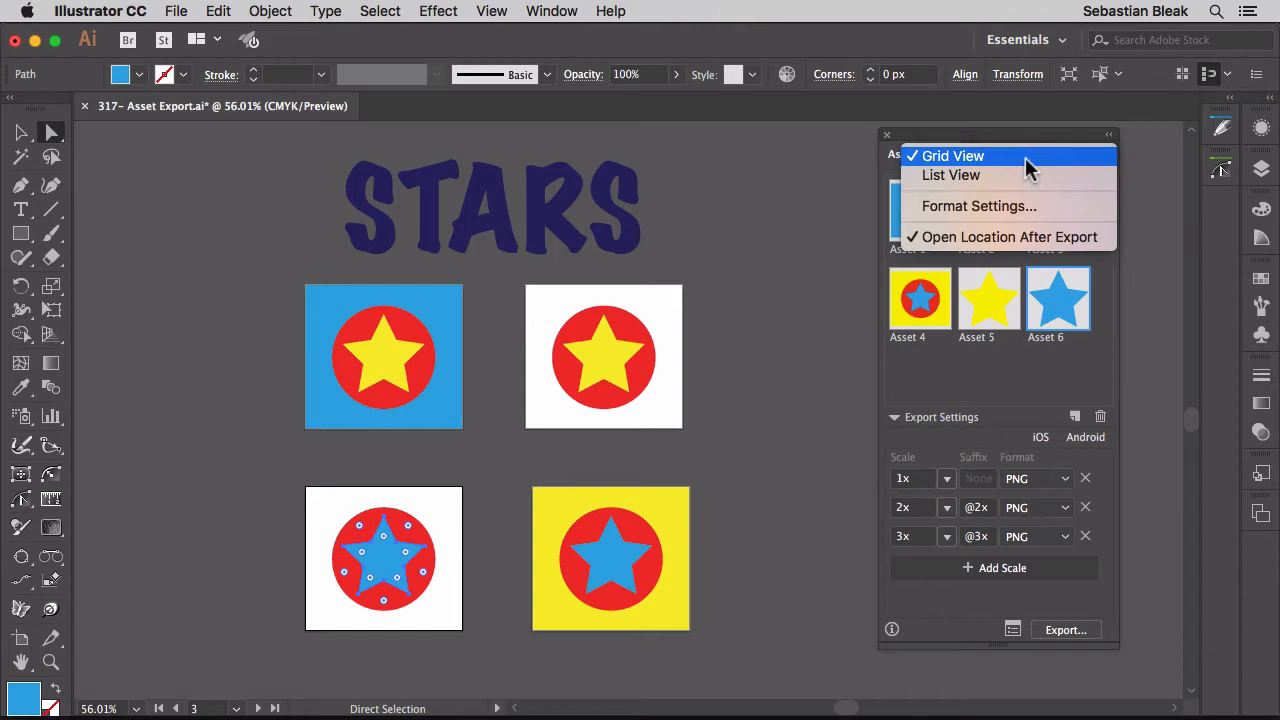
click(950, 176)
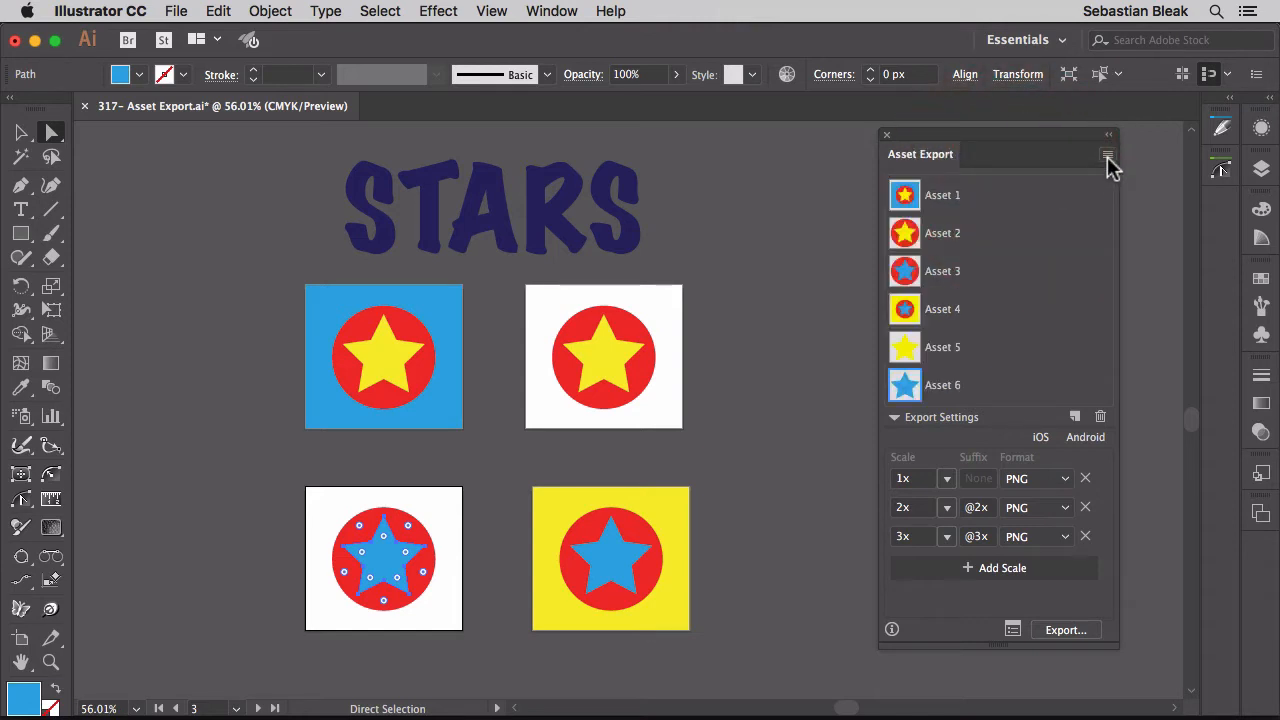
click(1108, 154)
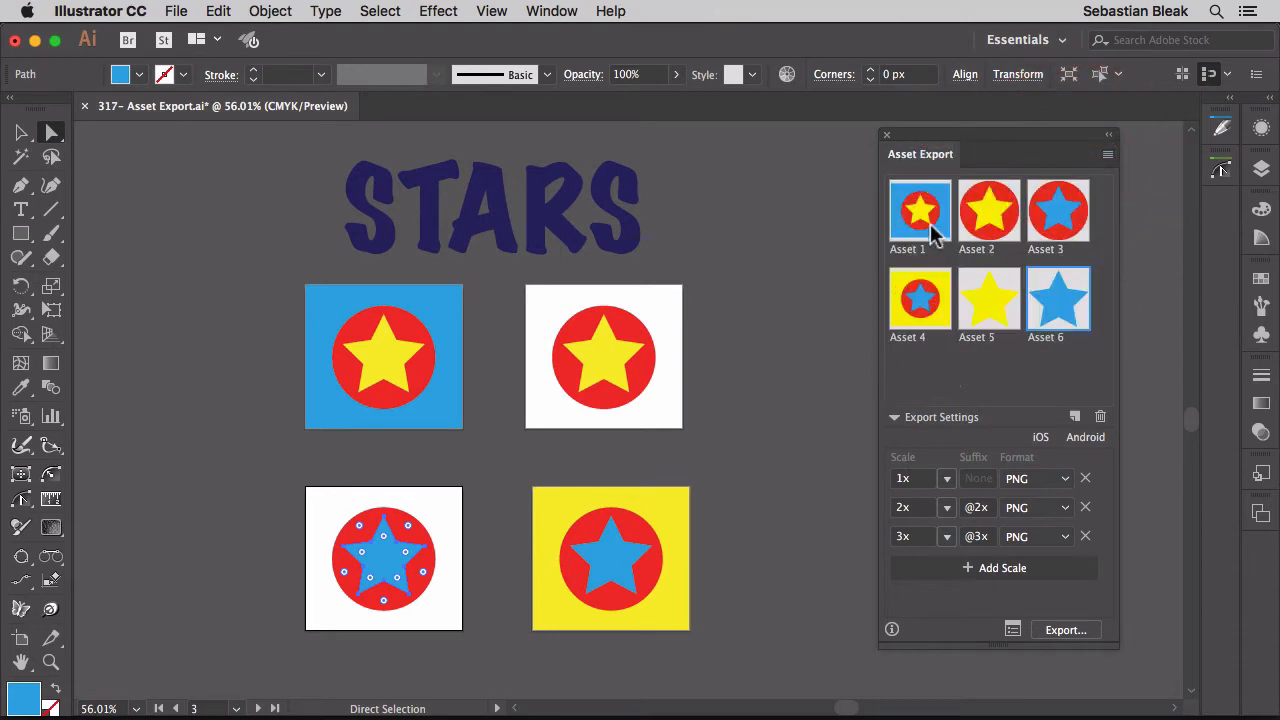
mouse_move(1112, 180)
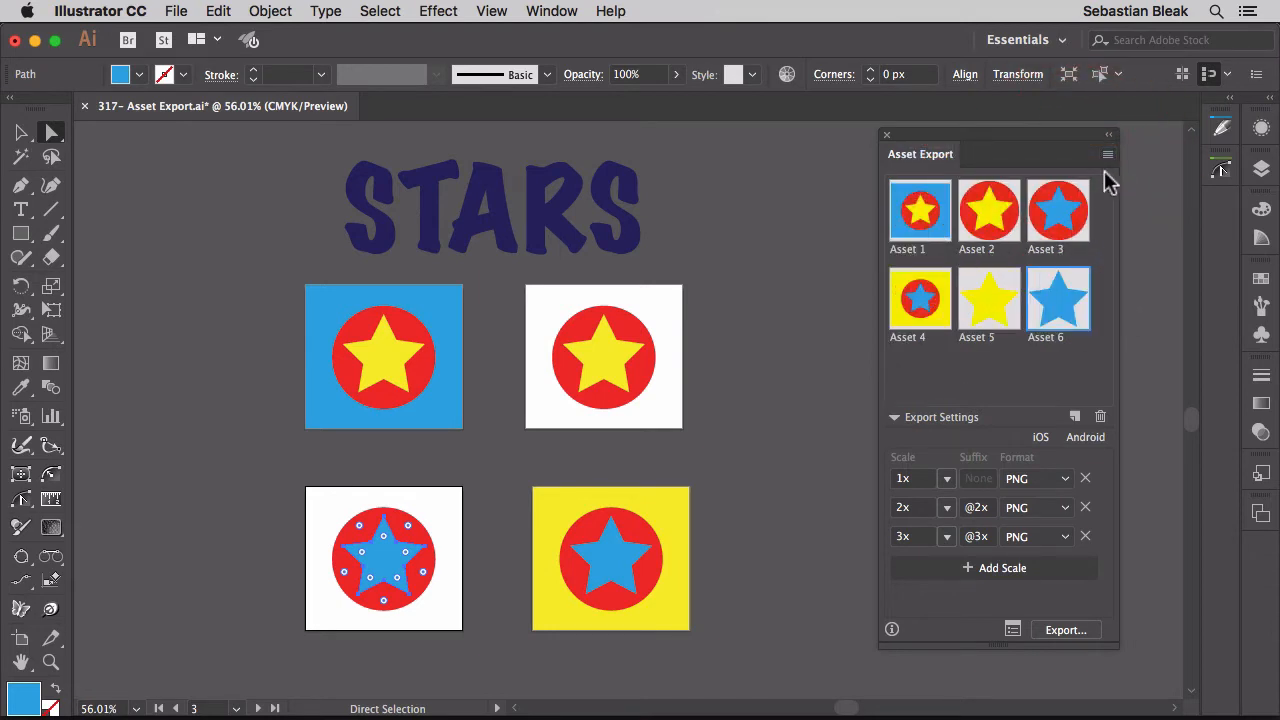
click(1108, 154)
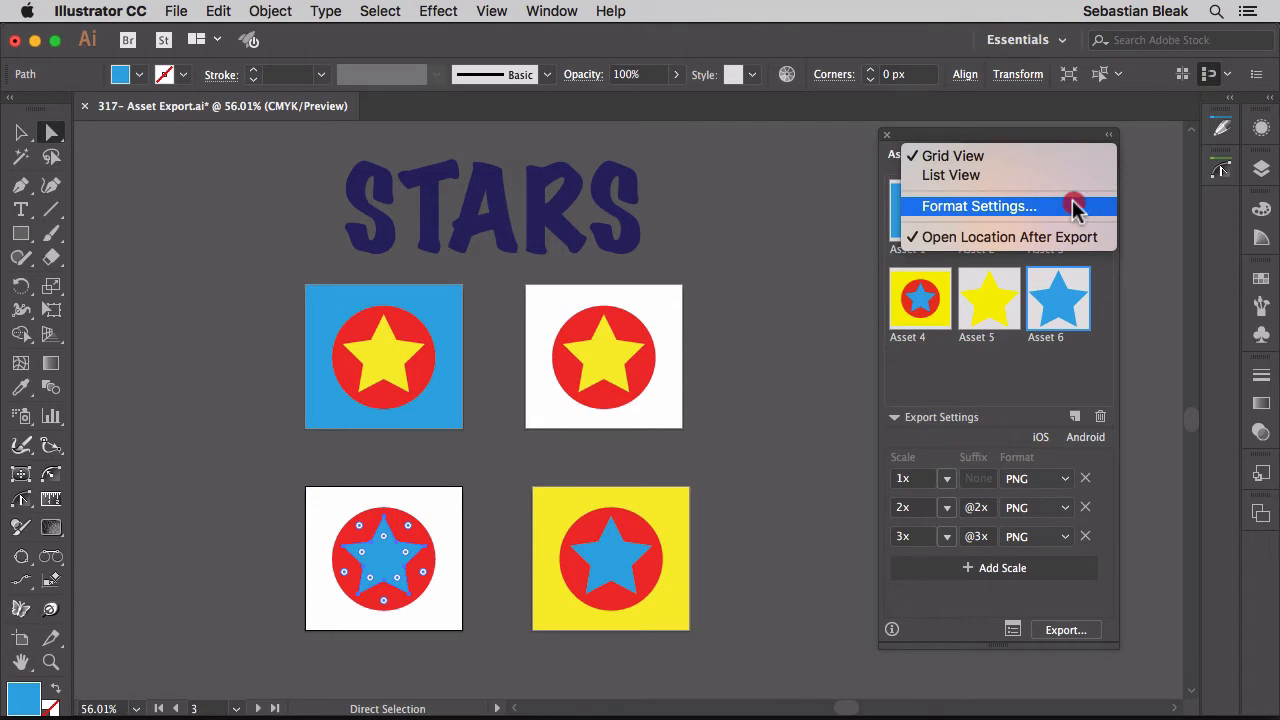
- Review PNG 8, JPG 100, SVG and PDF options in Format Settings, then cancel without changes
click(978, 206)
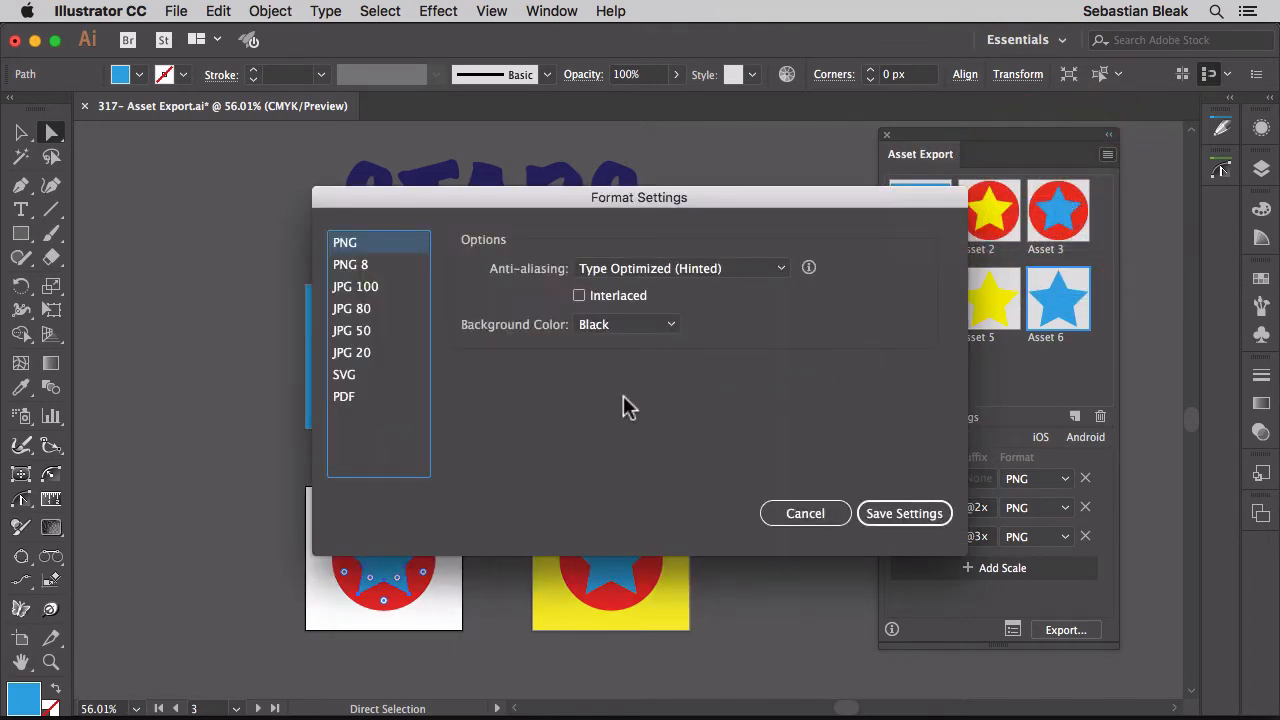
mouse_move(576, 388)
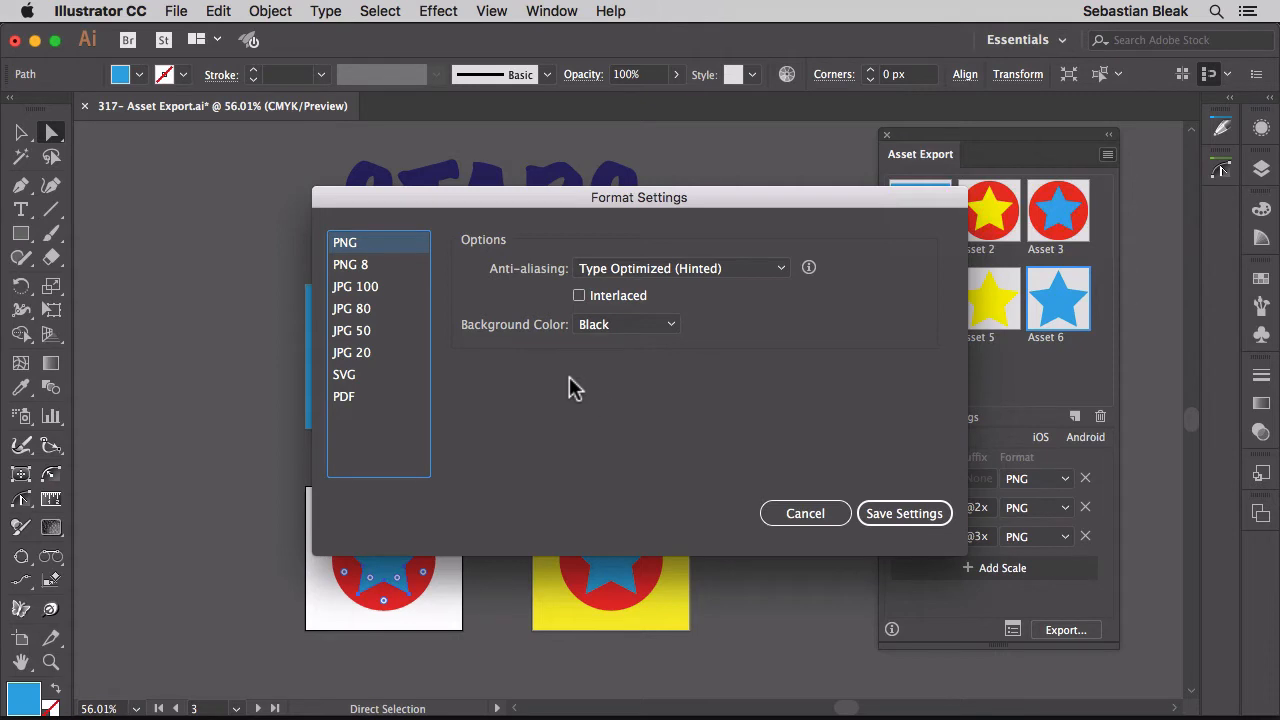
mouse_move(416, 276)
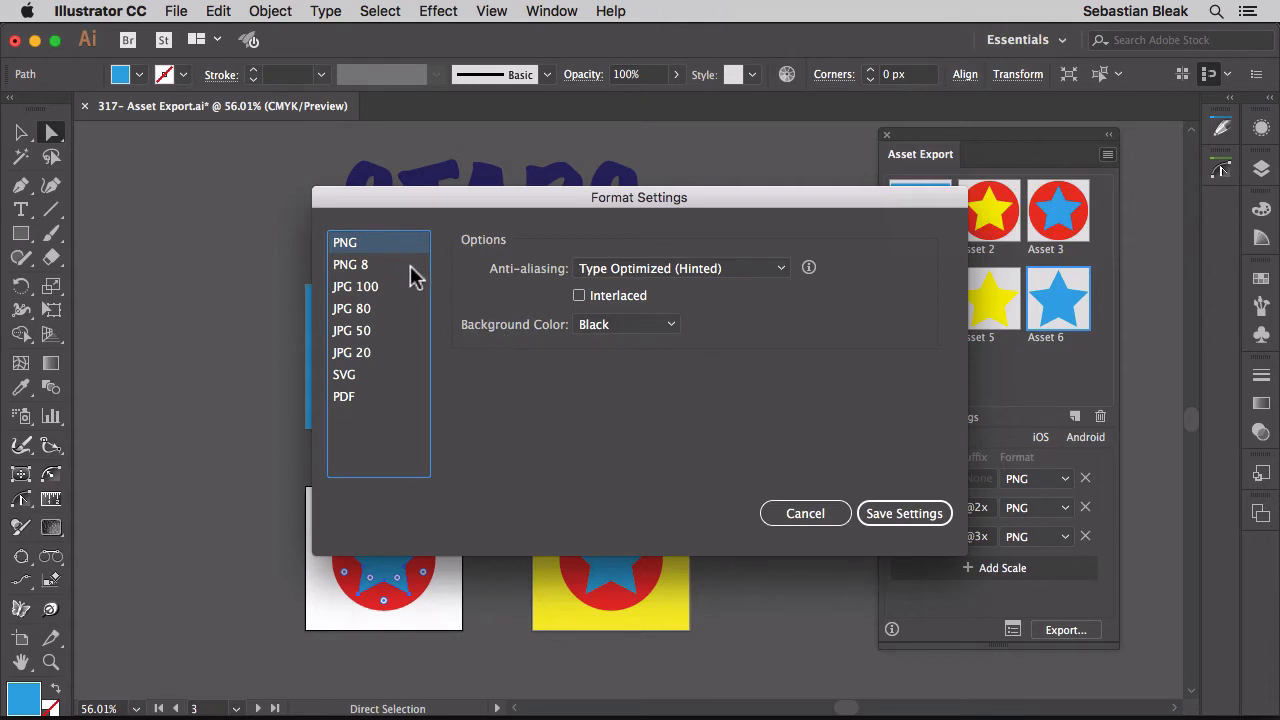
click(350, 264)
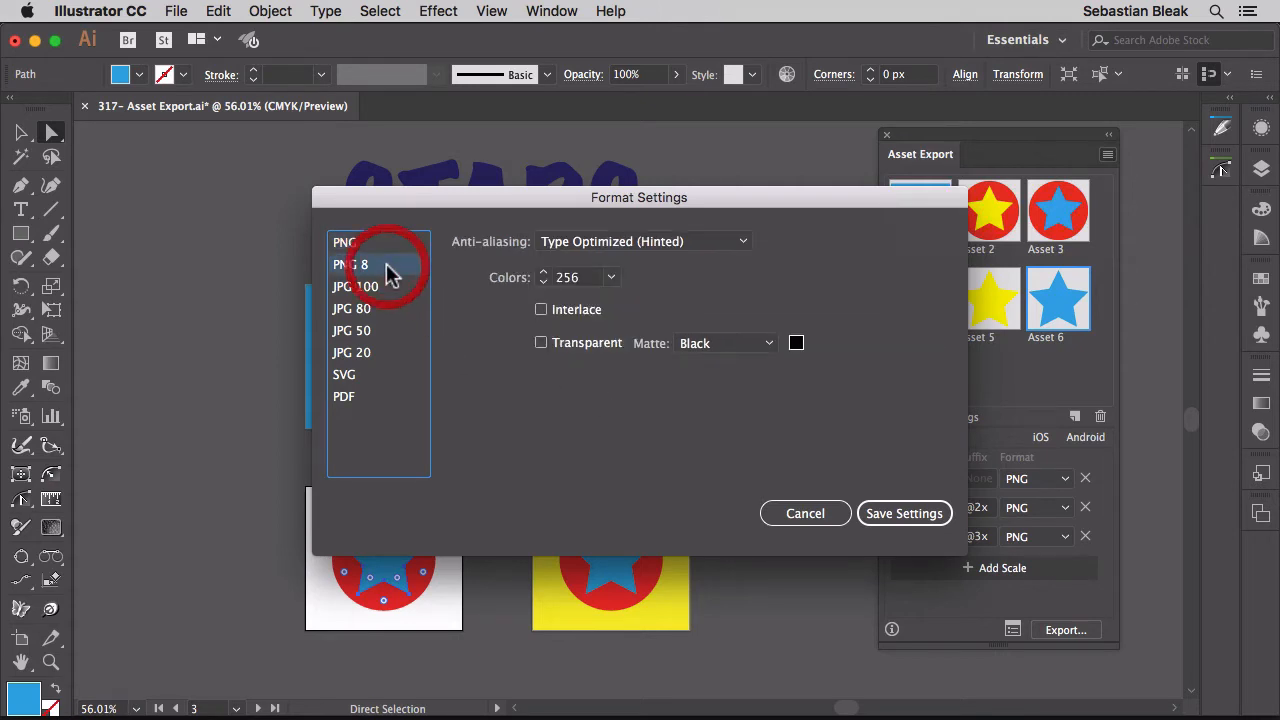
click(356, 286)
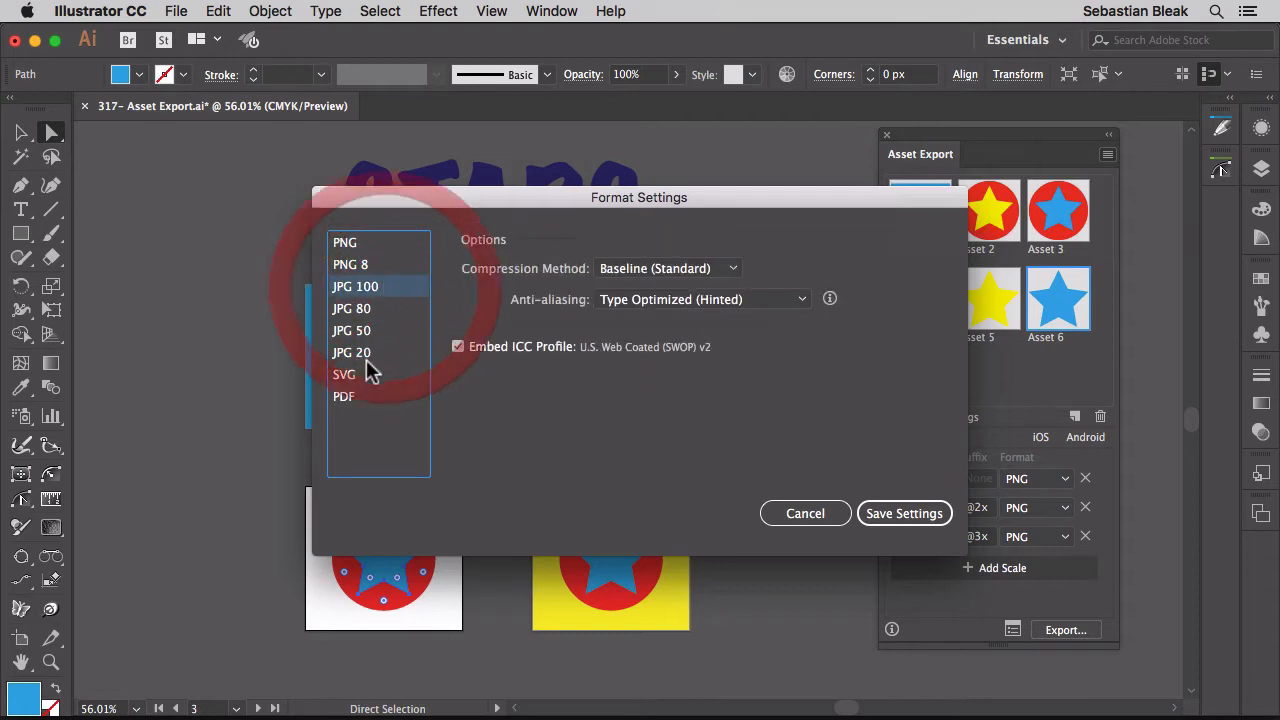
click(344, 374)
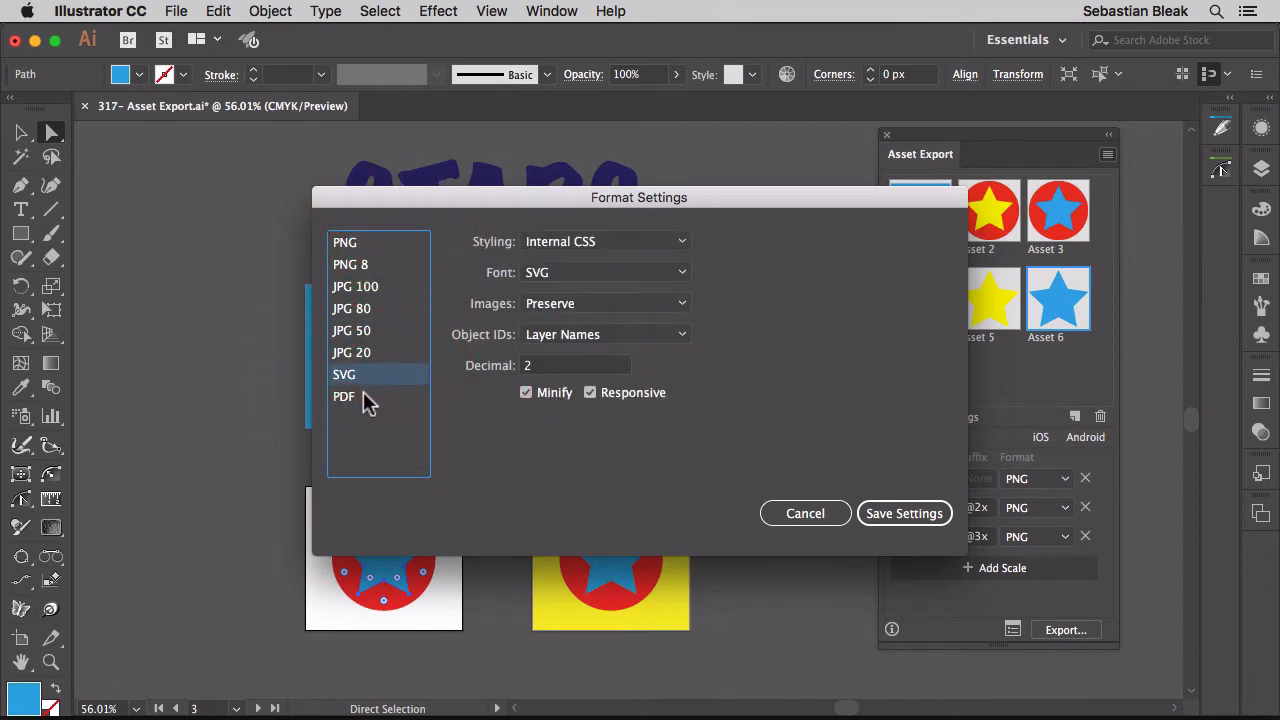
click(344, 396)
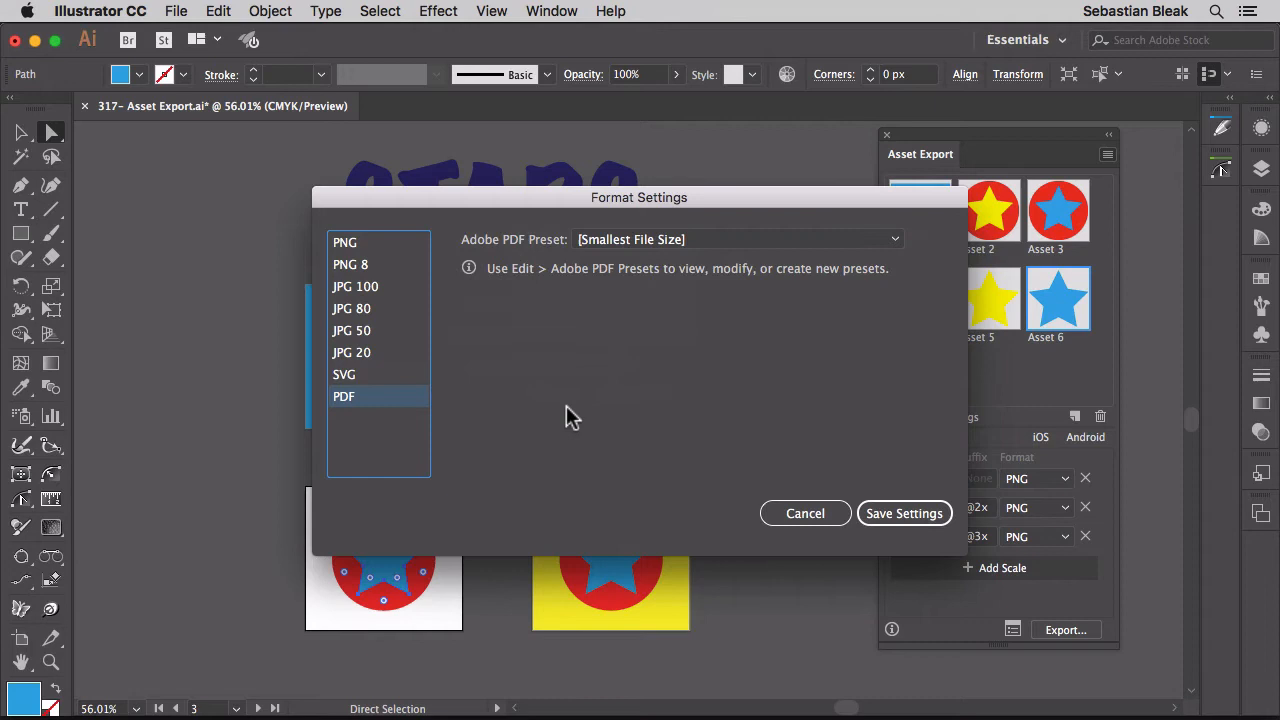
mouse_move(564, 364)
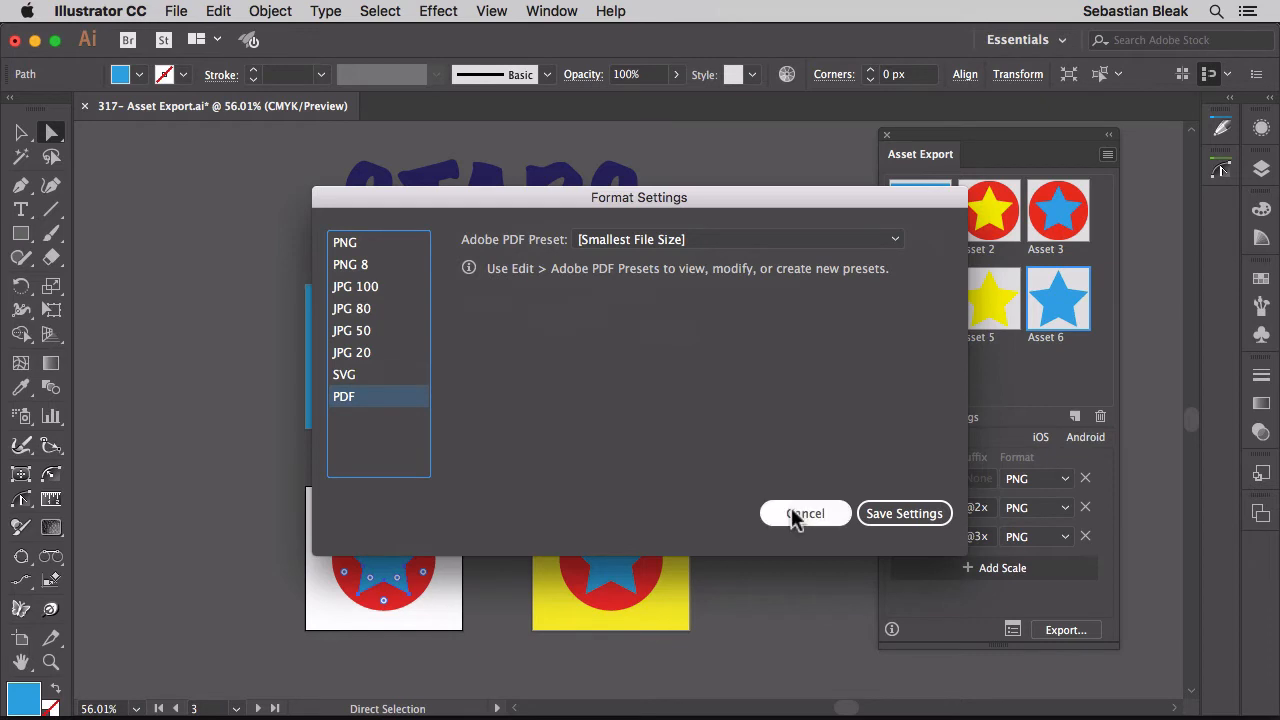
click(804, 512)
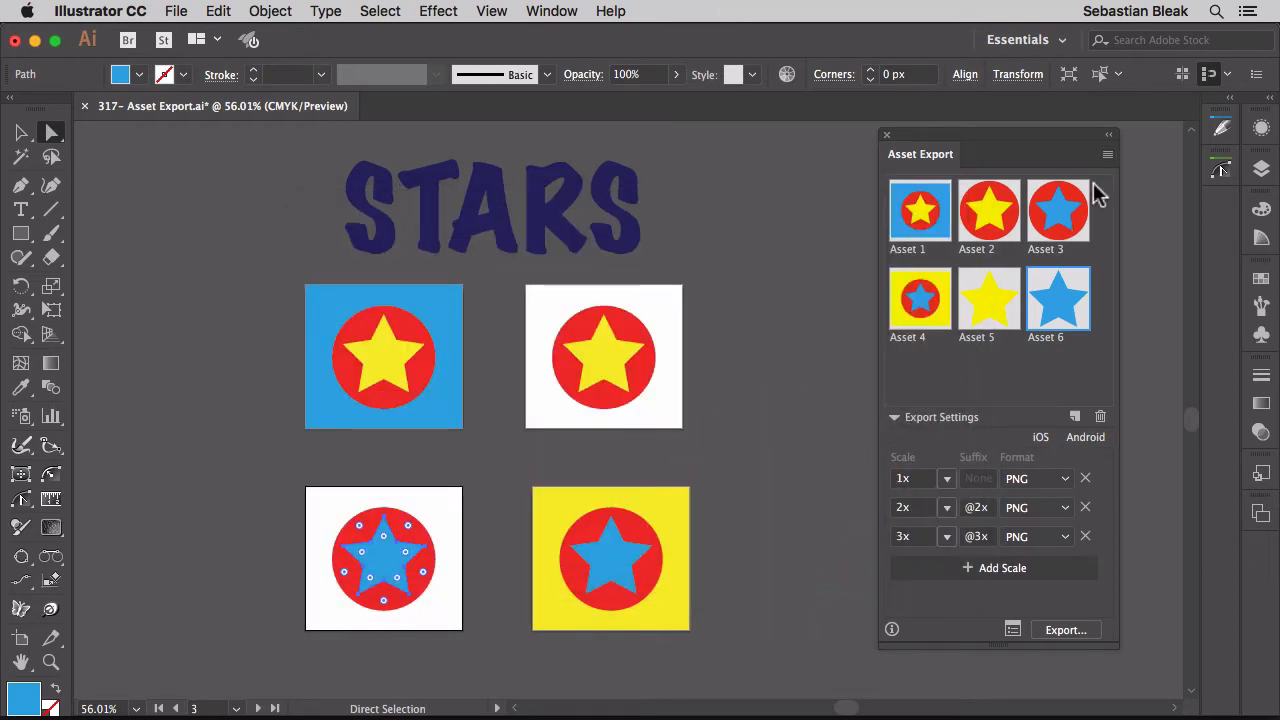
click(1108, 154)
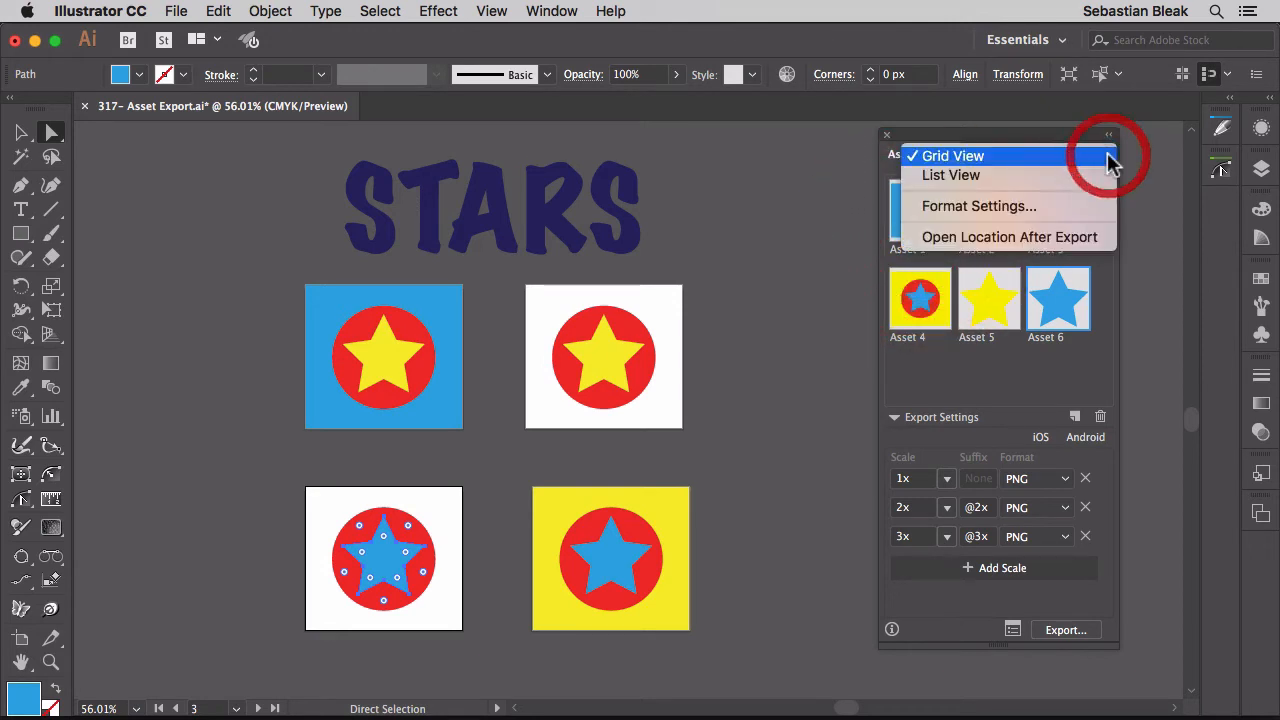
click(952, 156)
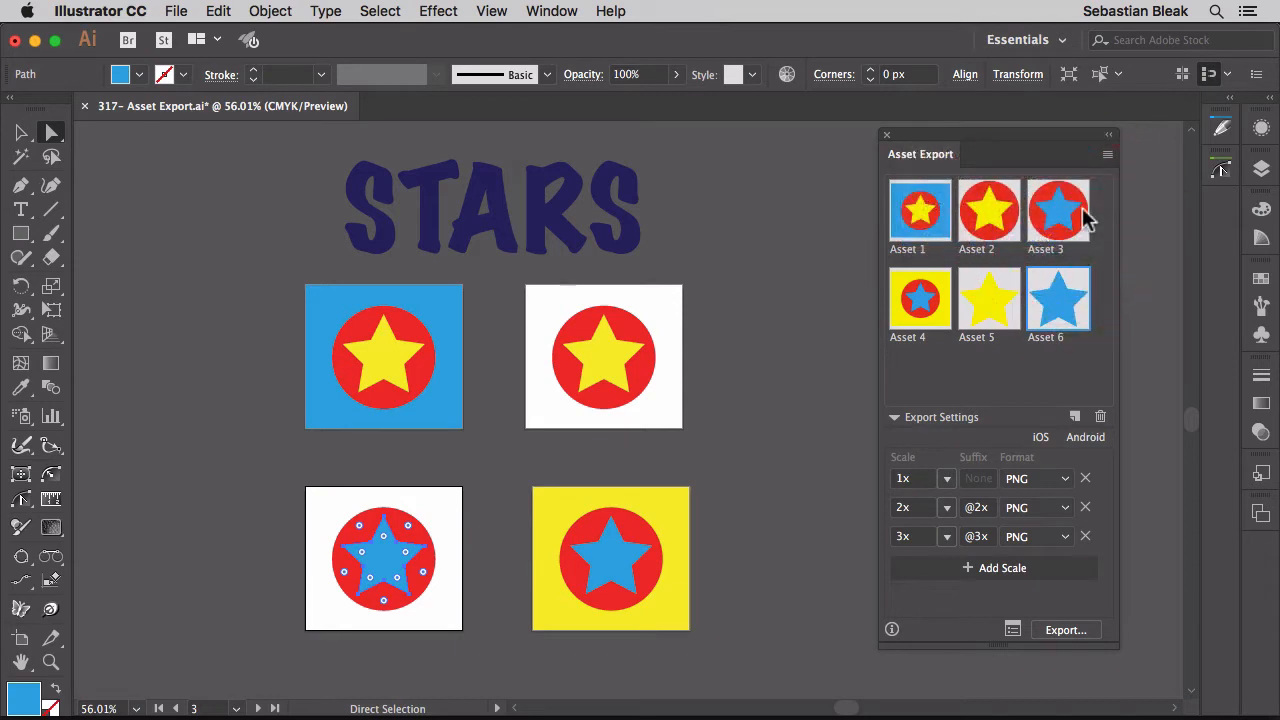
click(1108, 154)
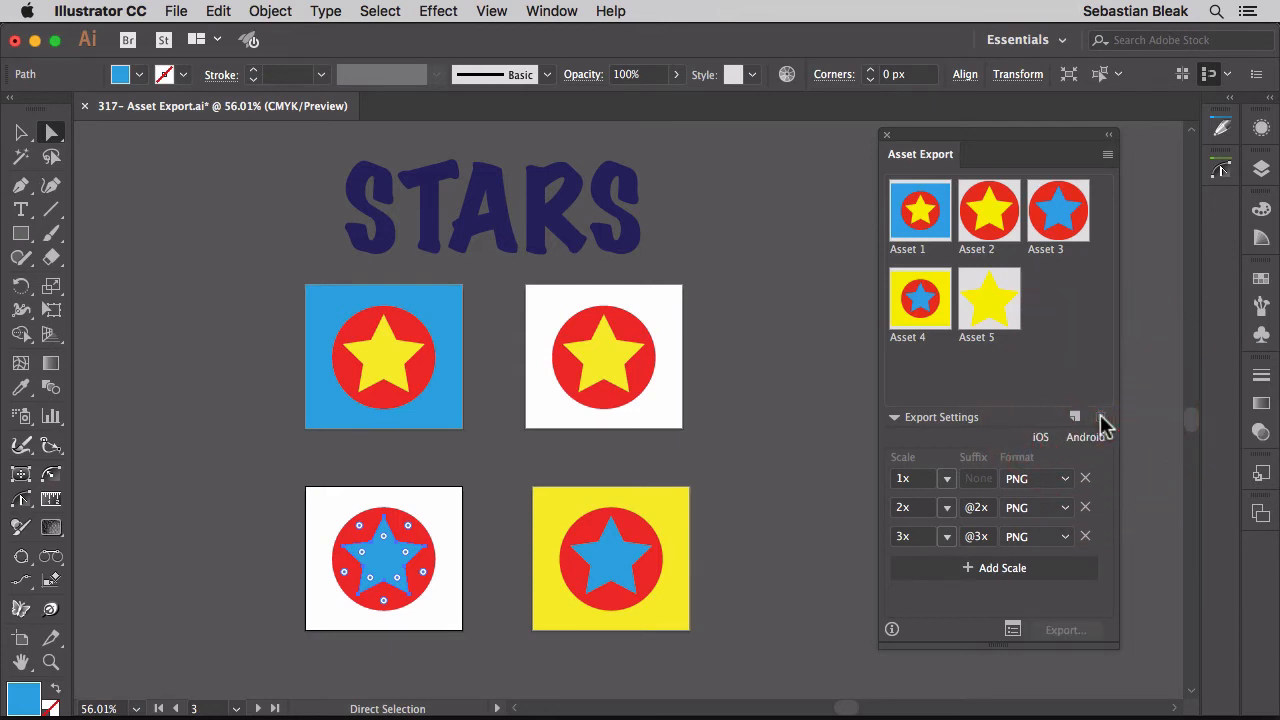
mouse_move(1034, 400)
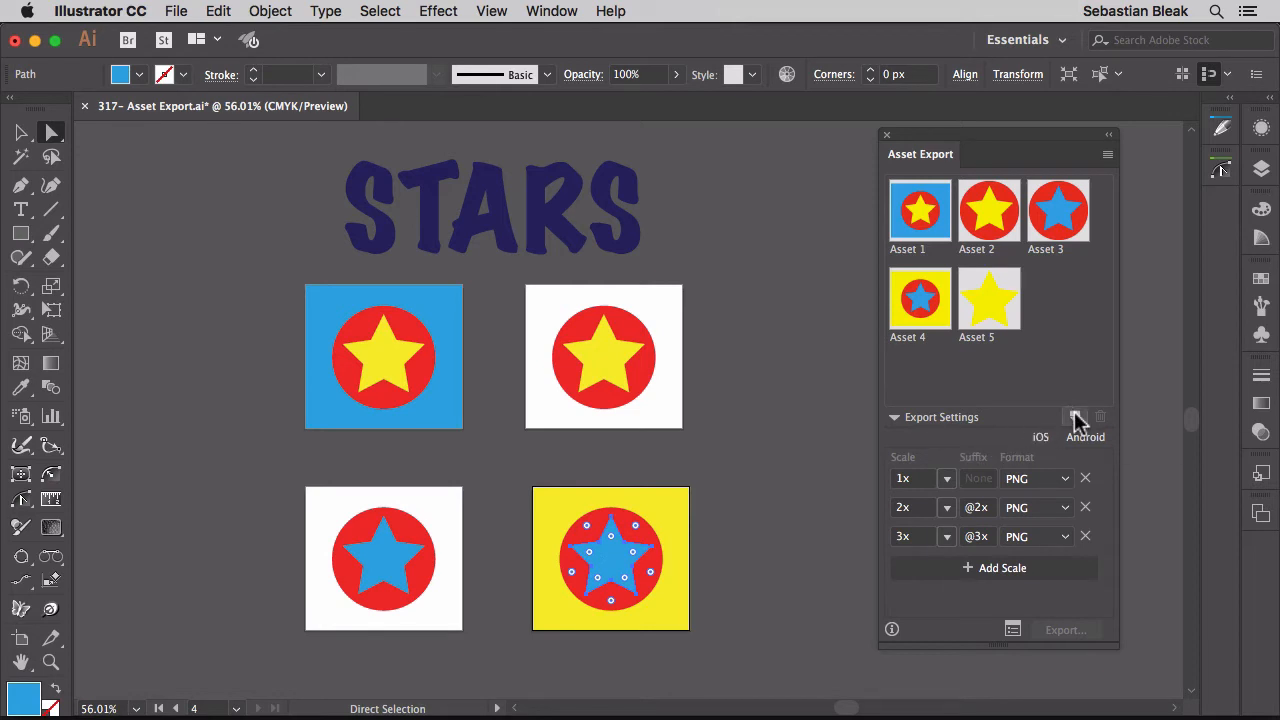
mouse_move(1076, 418)
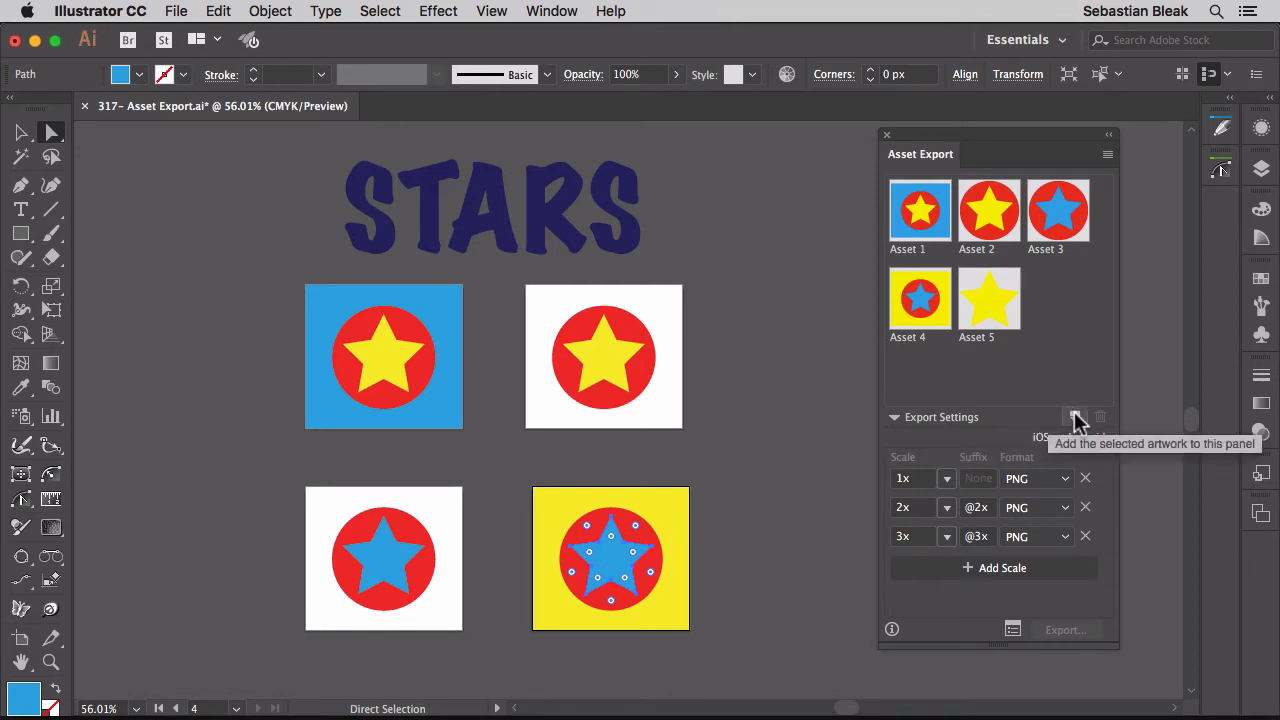
- Add the selected bare blue star back to the Asset Export panel as Asset 7
click(1076, 418)
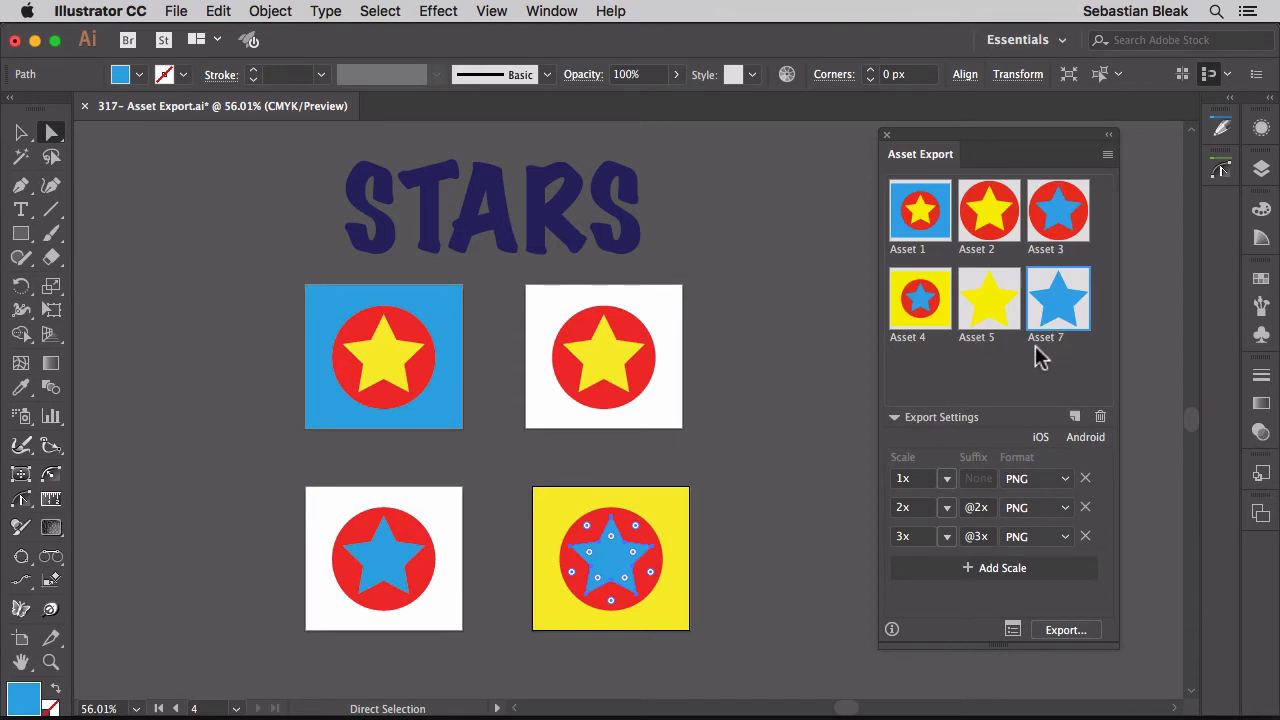
mouse_move(964, 386)
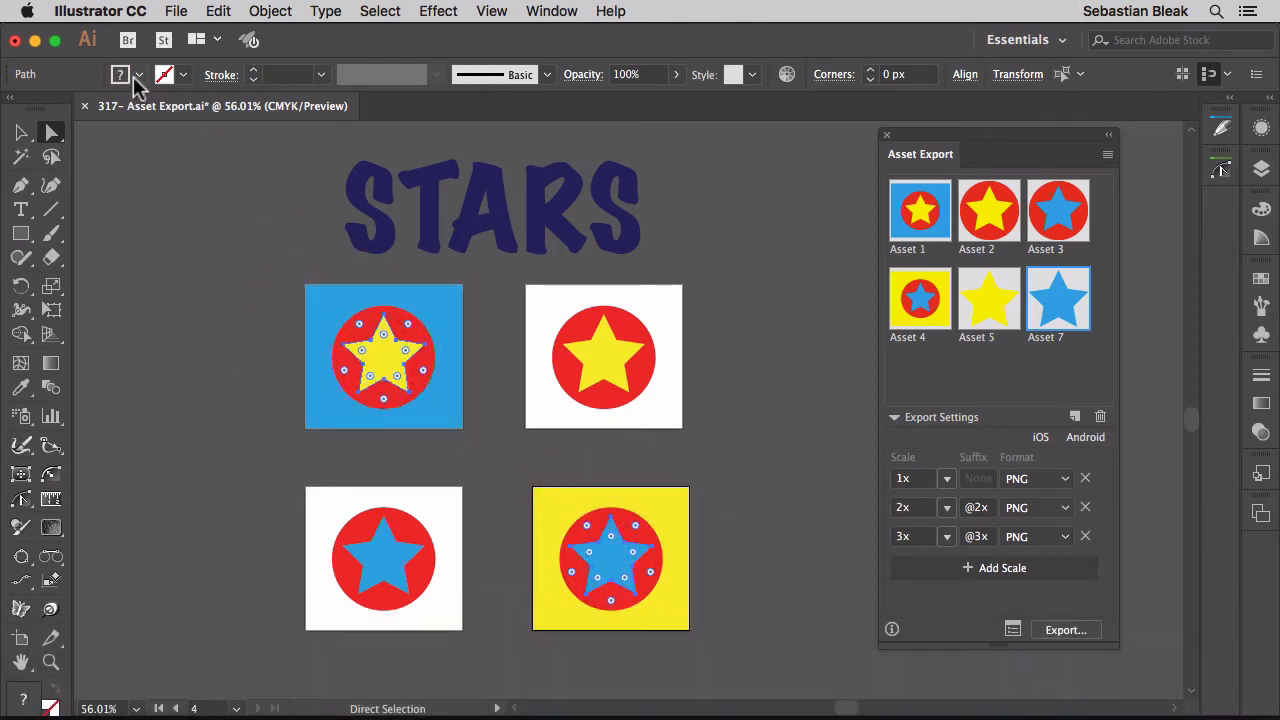
- Give the selected star artwork a purple fill from the Control panel swatch
click(188, 124)
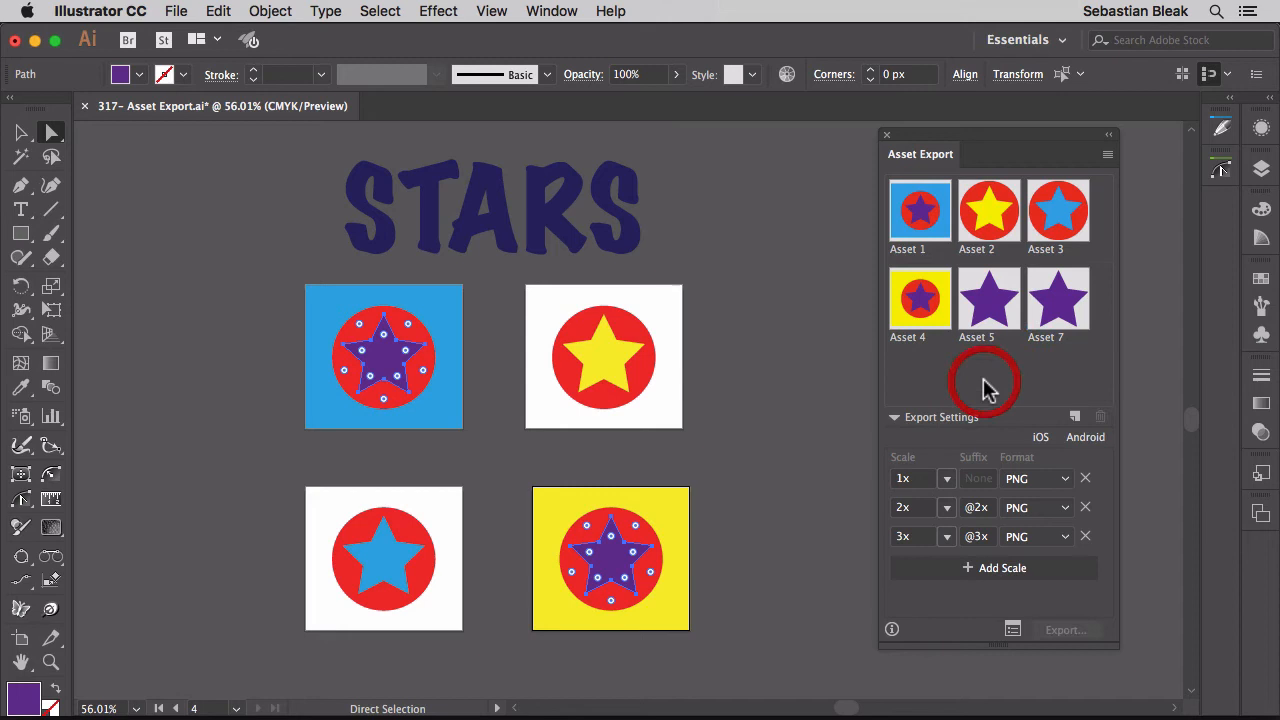
mouse_move(988, 388)
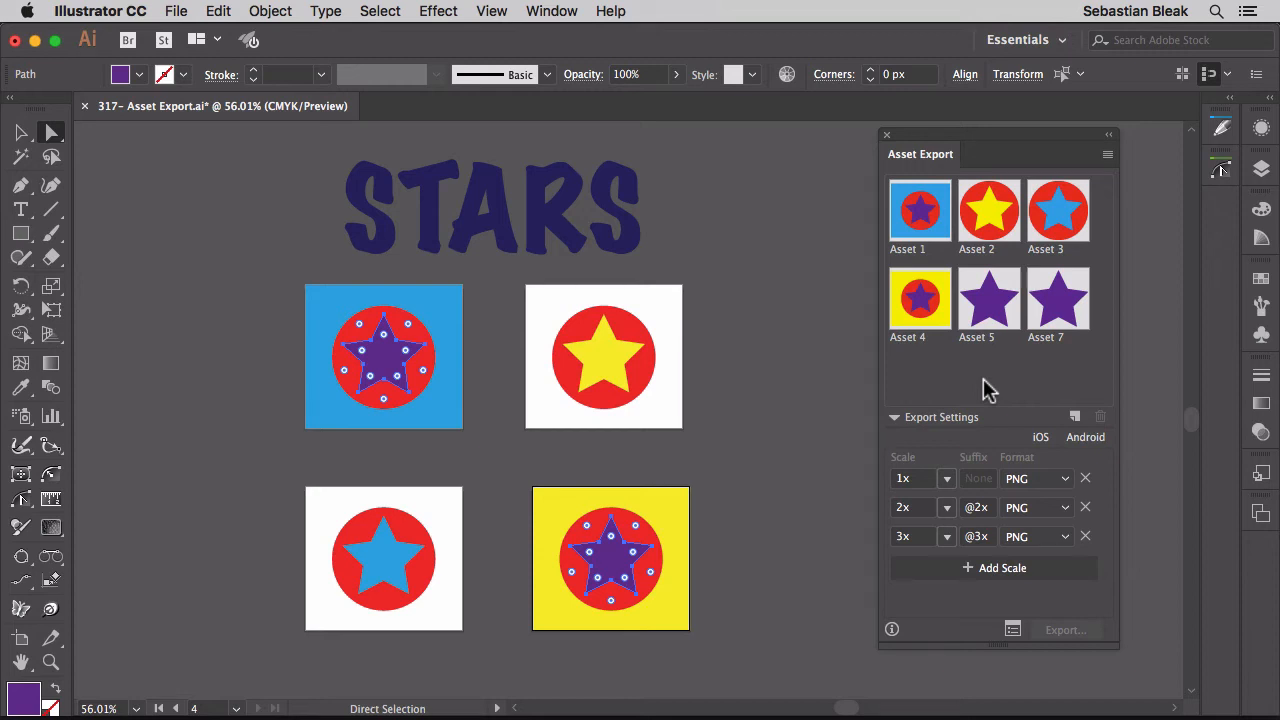
mouse_move(936, 436)
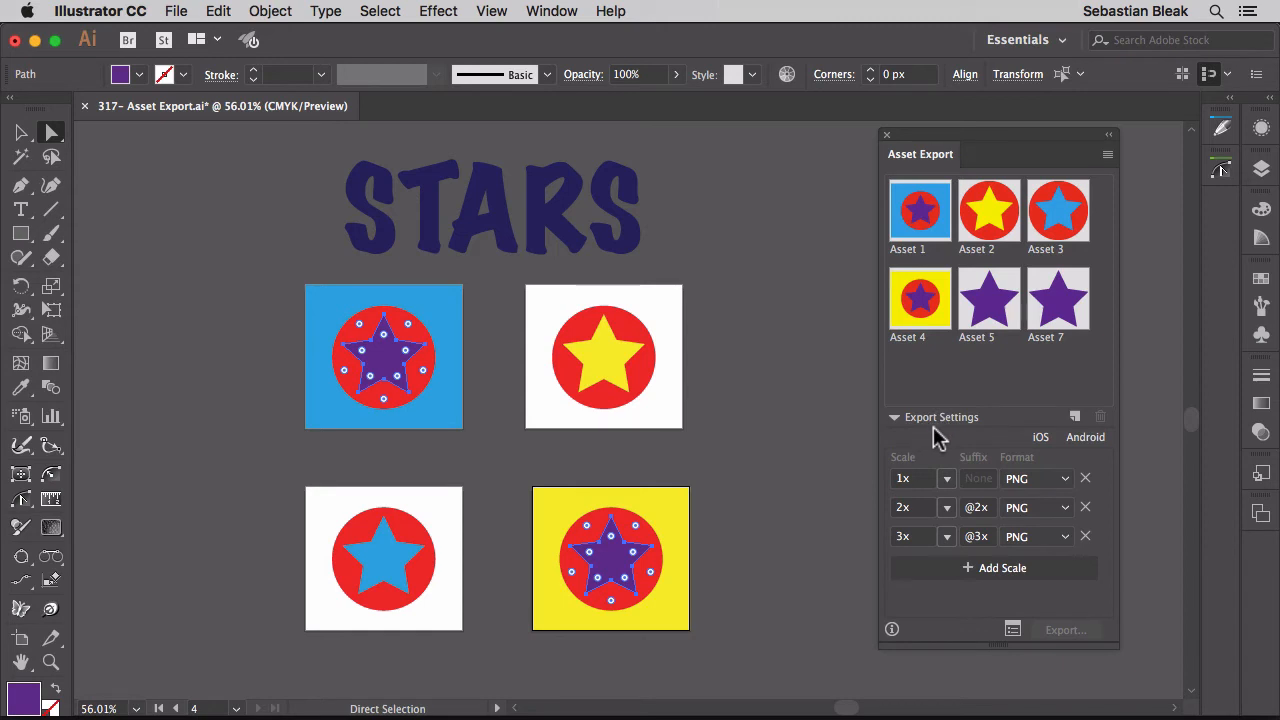
mouse_move(920, 440)
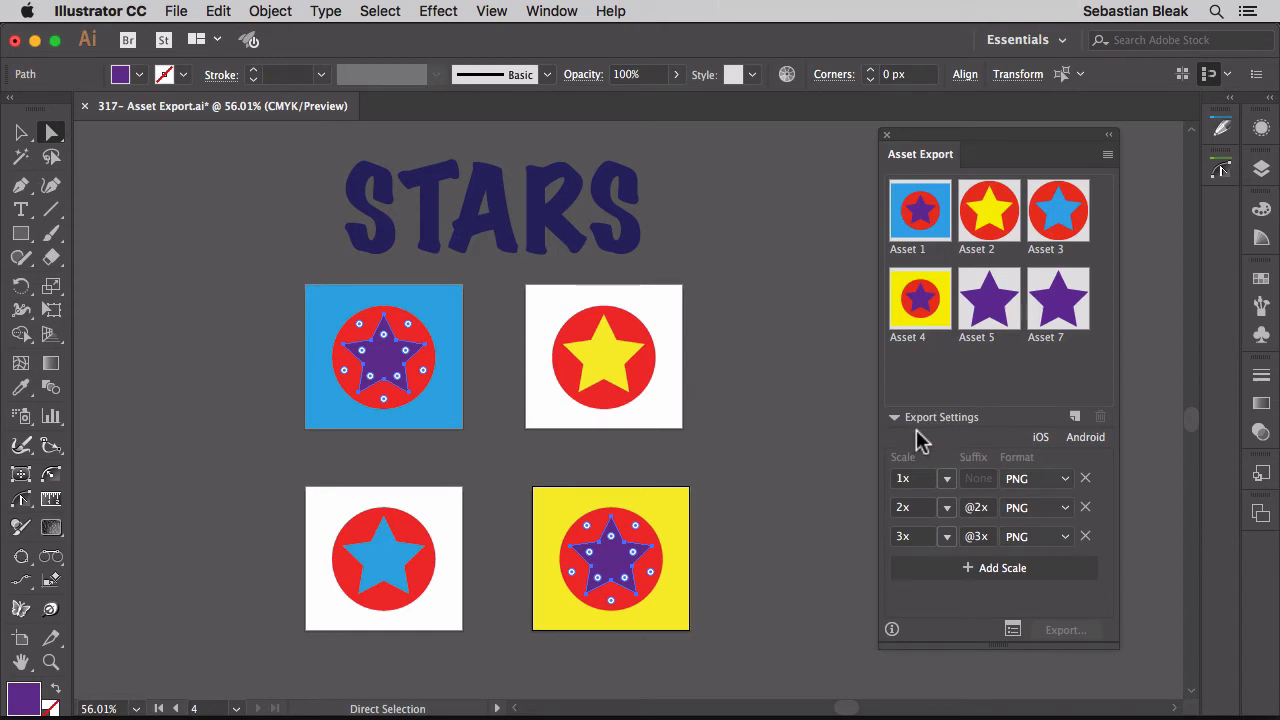
click(892, 418)
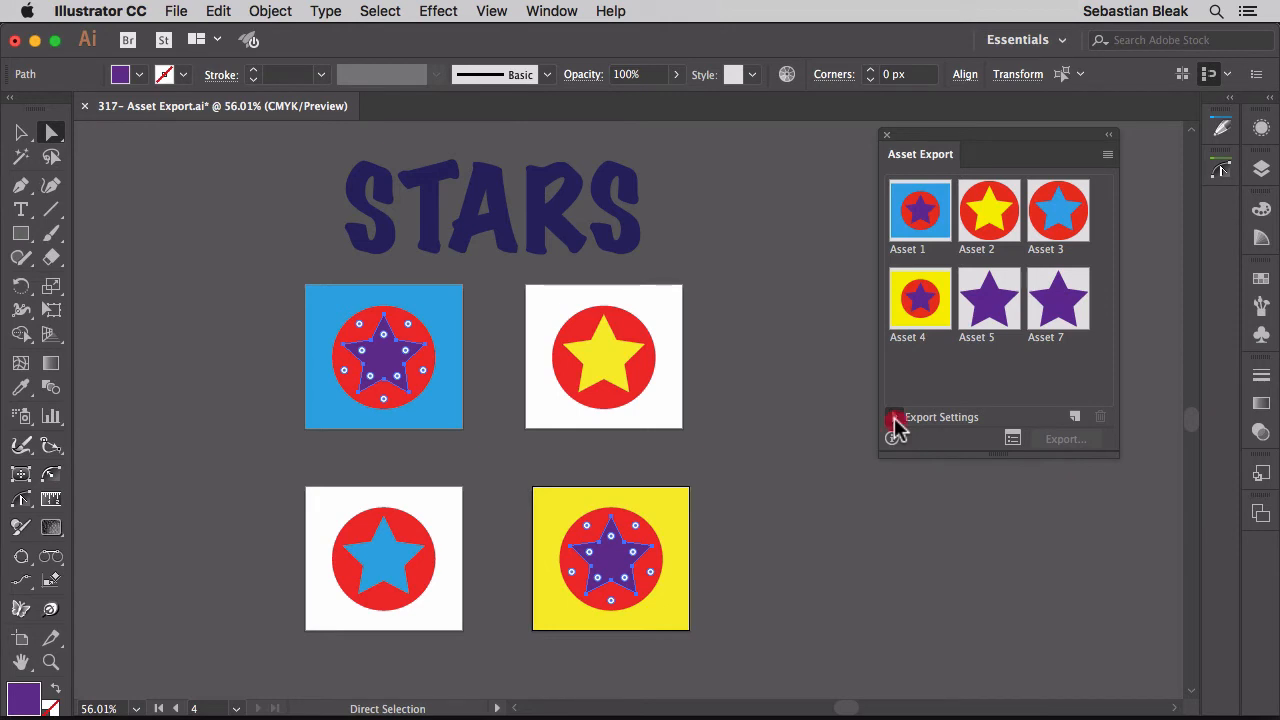
click(892, 418)
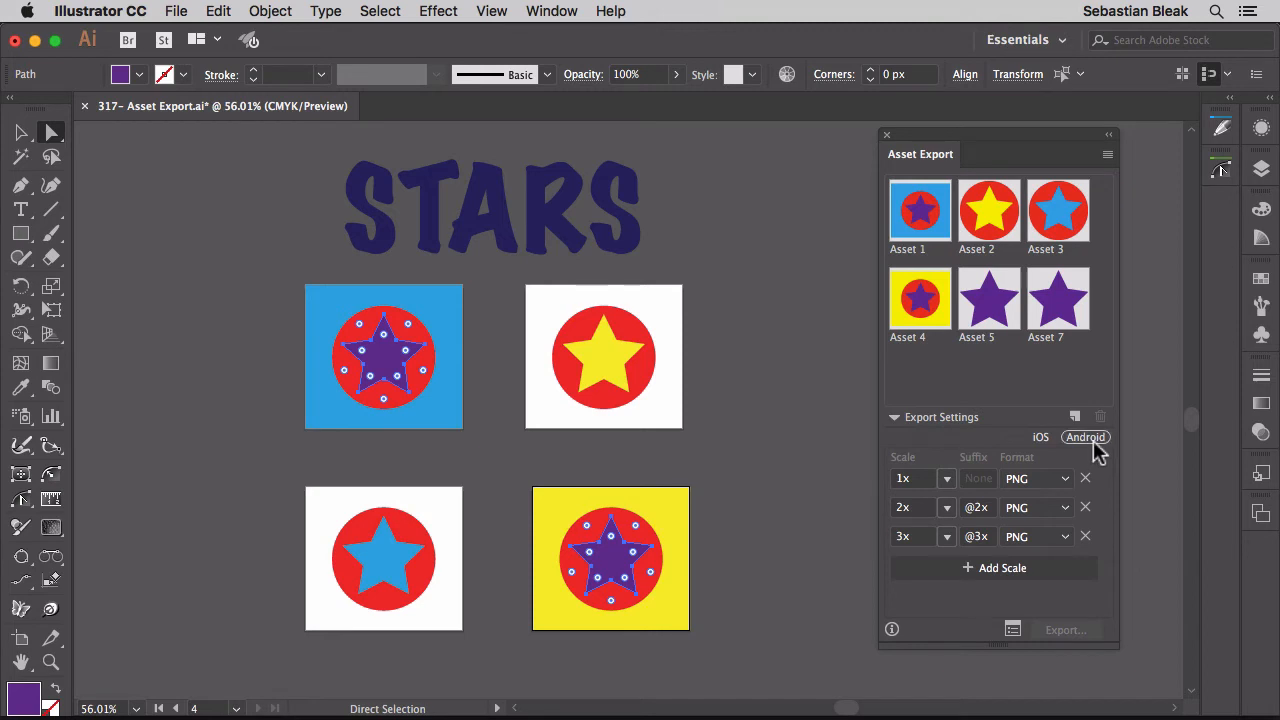
- Load the Android export scales, scroll them, then switch back to the iOS scale set
click(1086, 436)
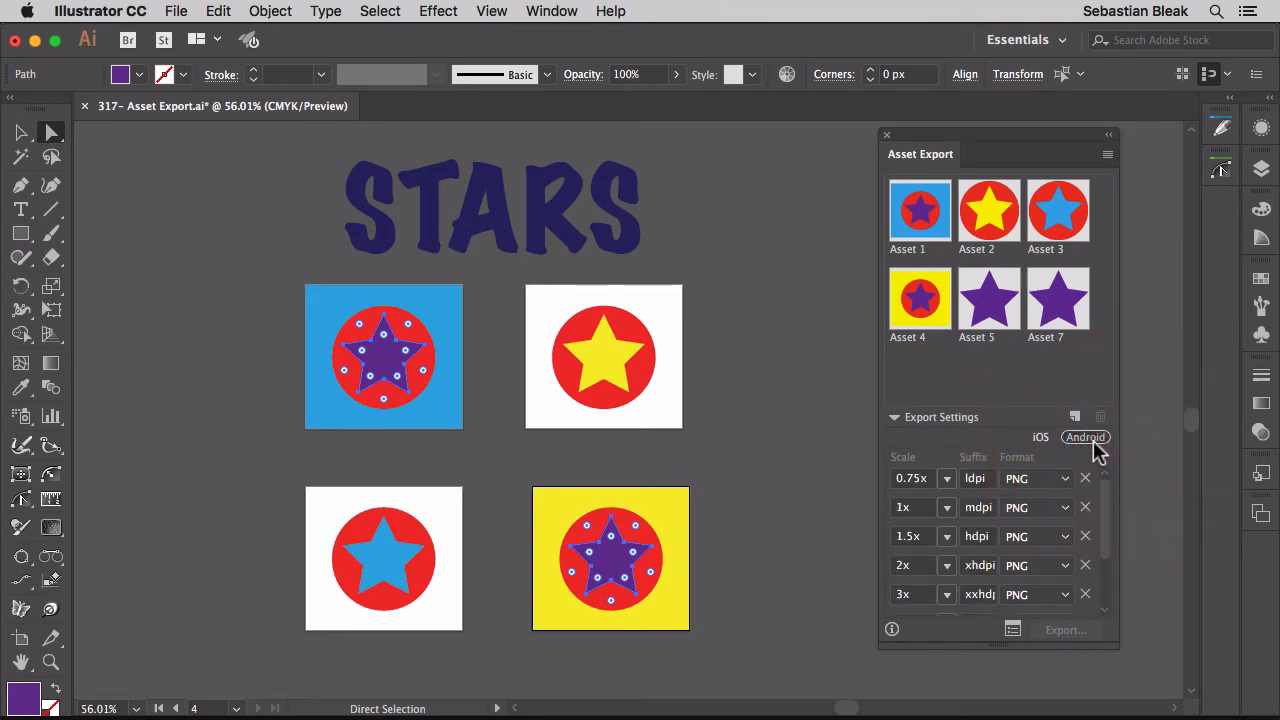
scroll(down, 3)
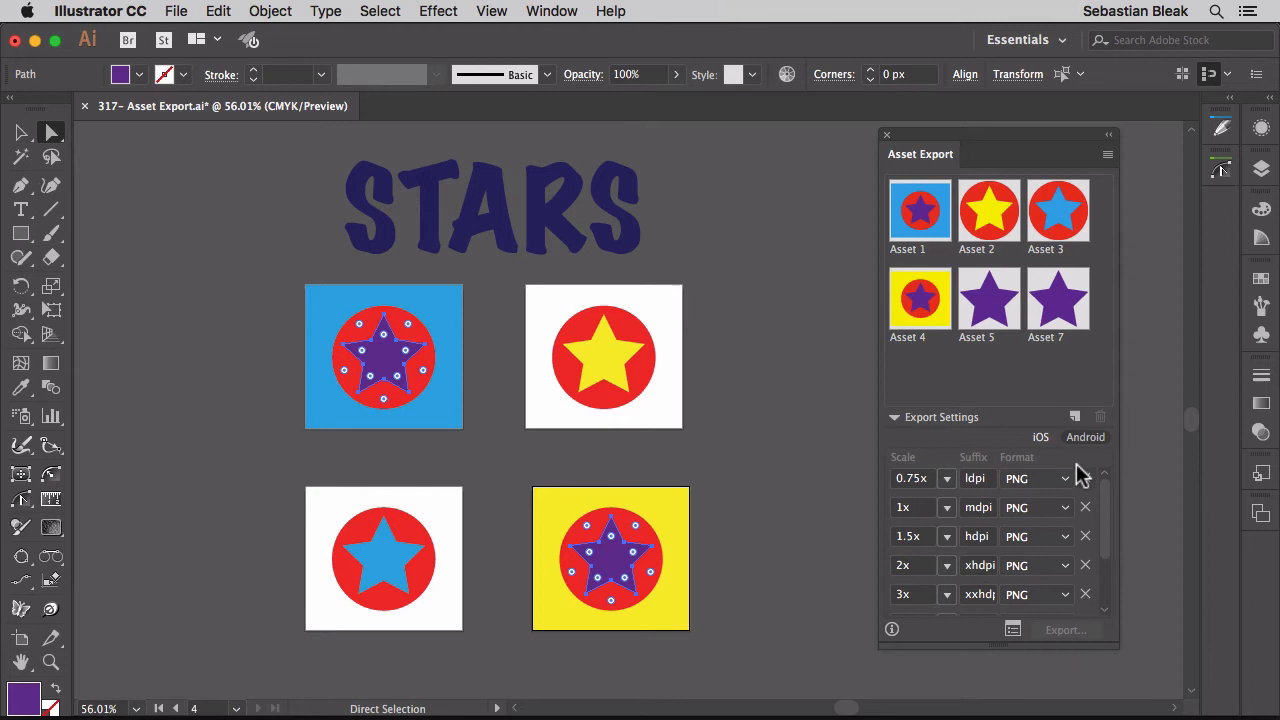
click(1040, 436)
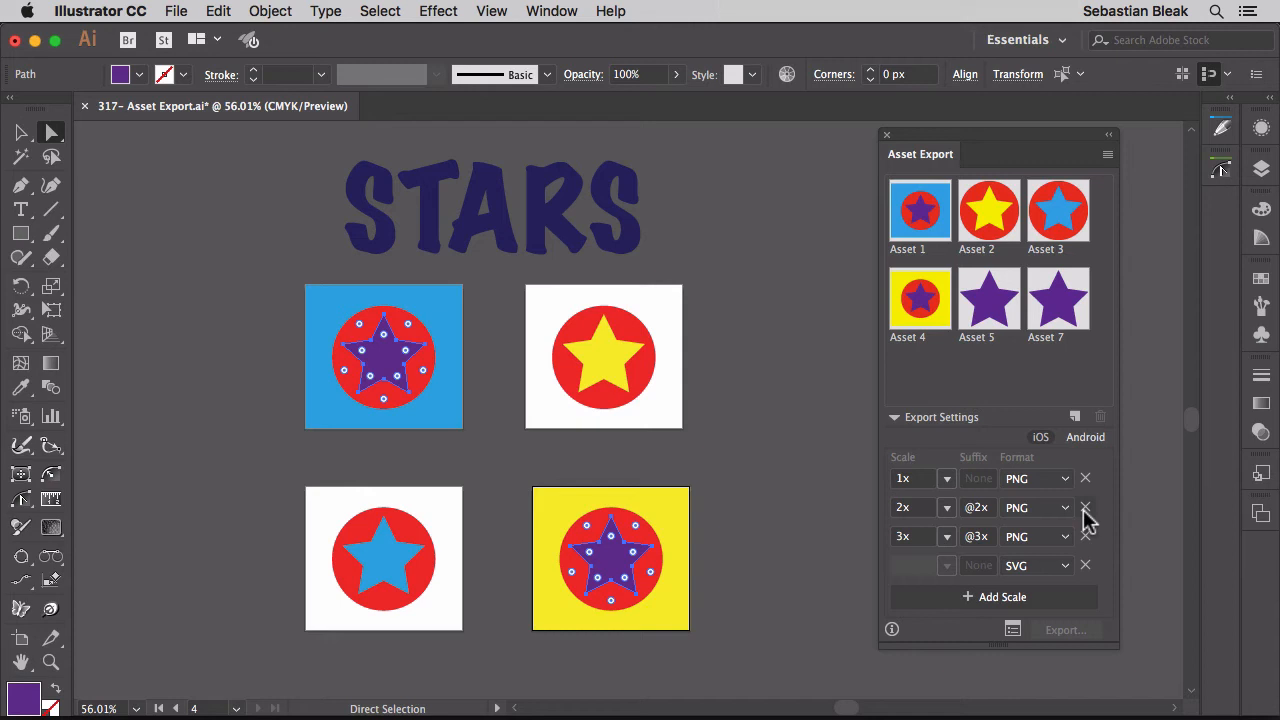
click(1084, 508)
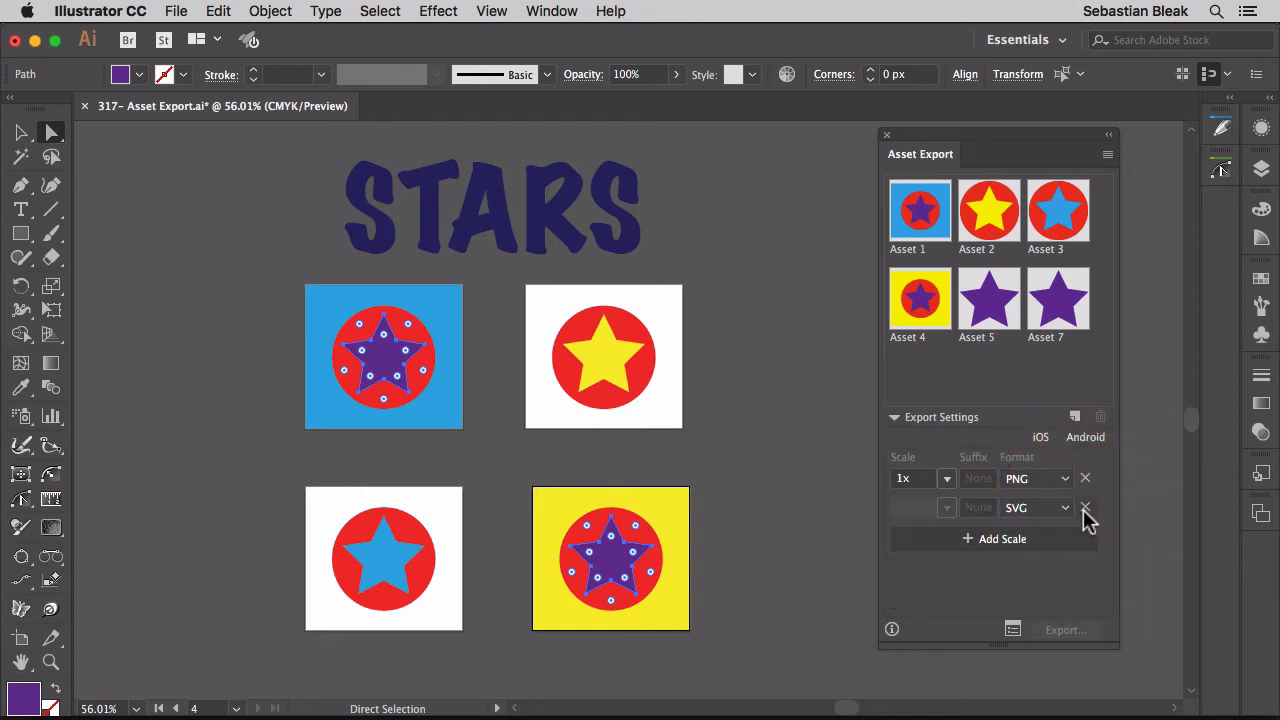
click(1084, 508)
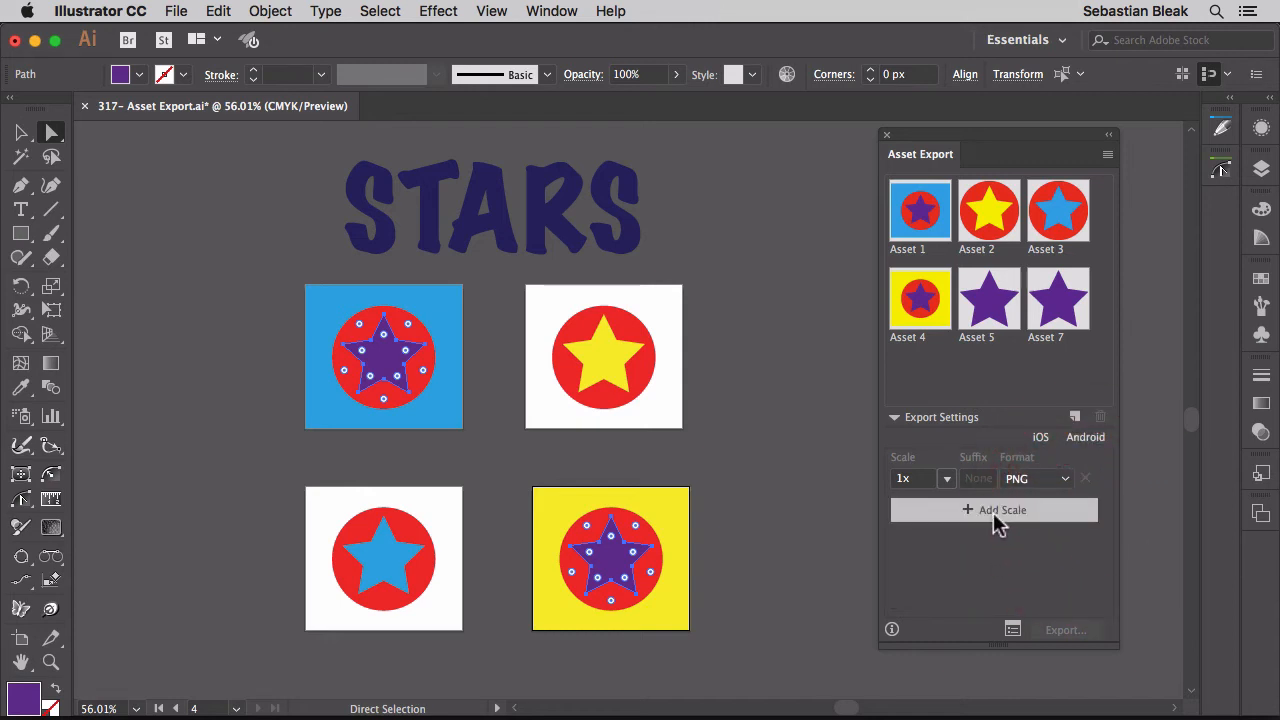
click(994, 510)
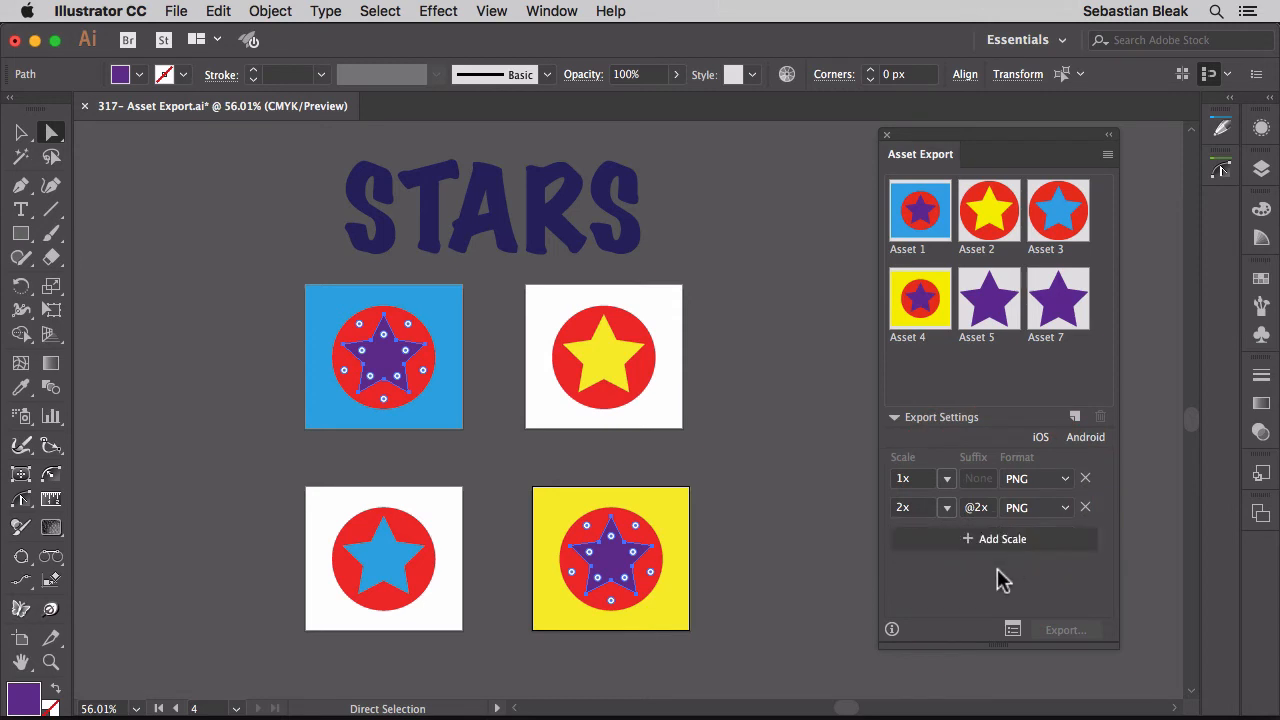
click(948, 508)
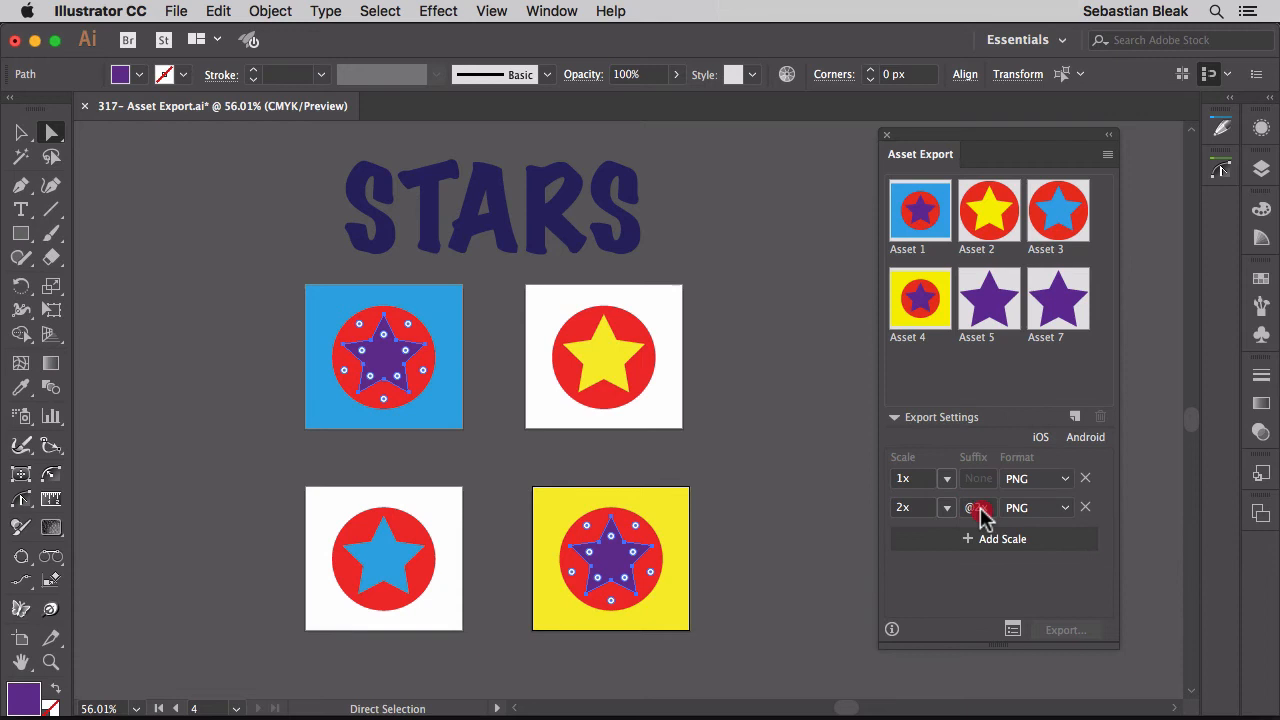
click(1056, 508)
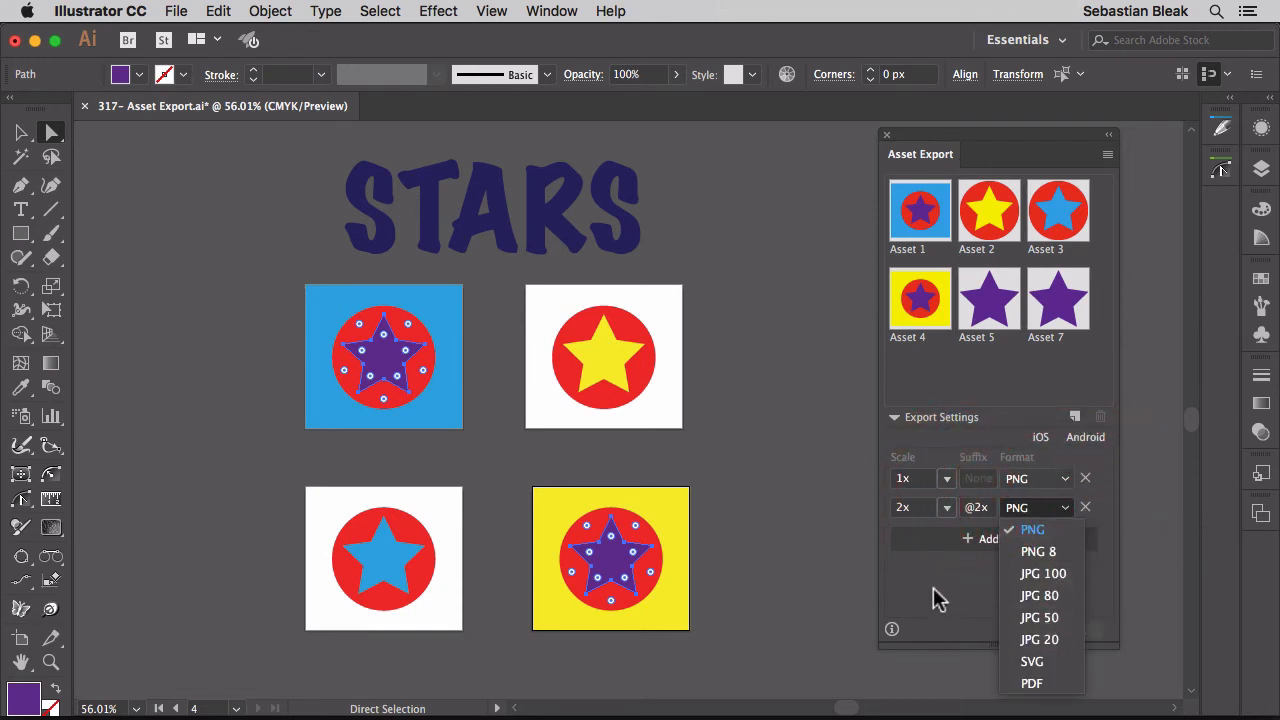
click(1032, 528)
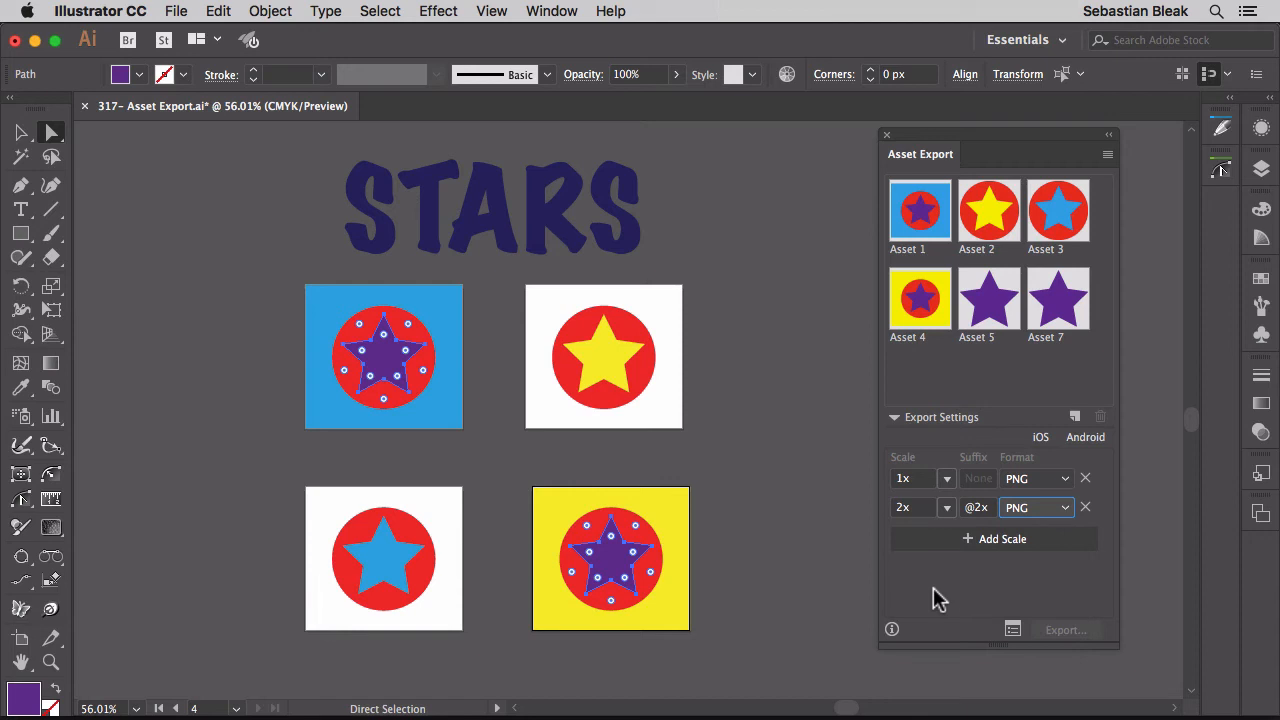
mouse_move(892, 628)
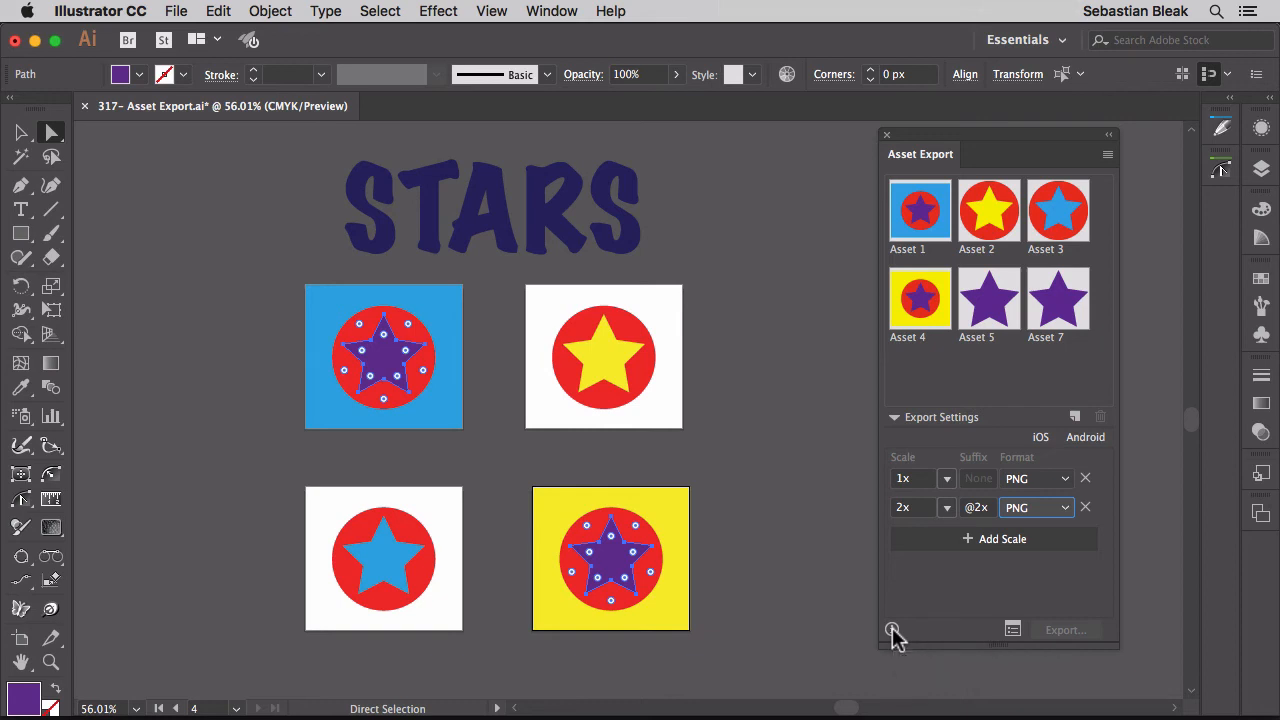
mouse_move(1064, 628)
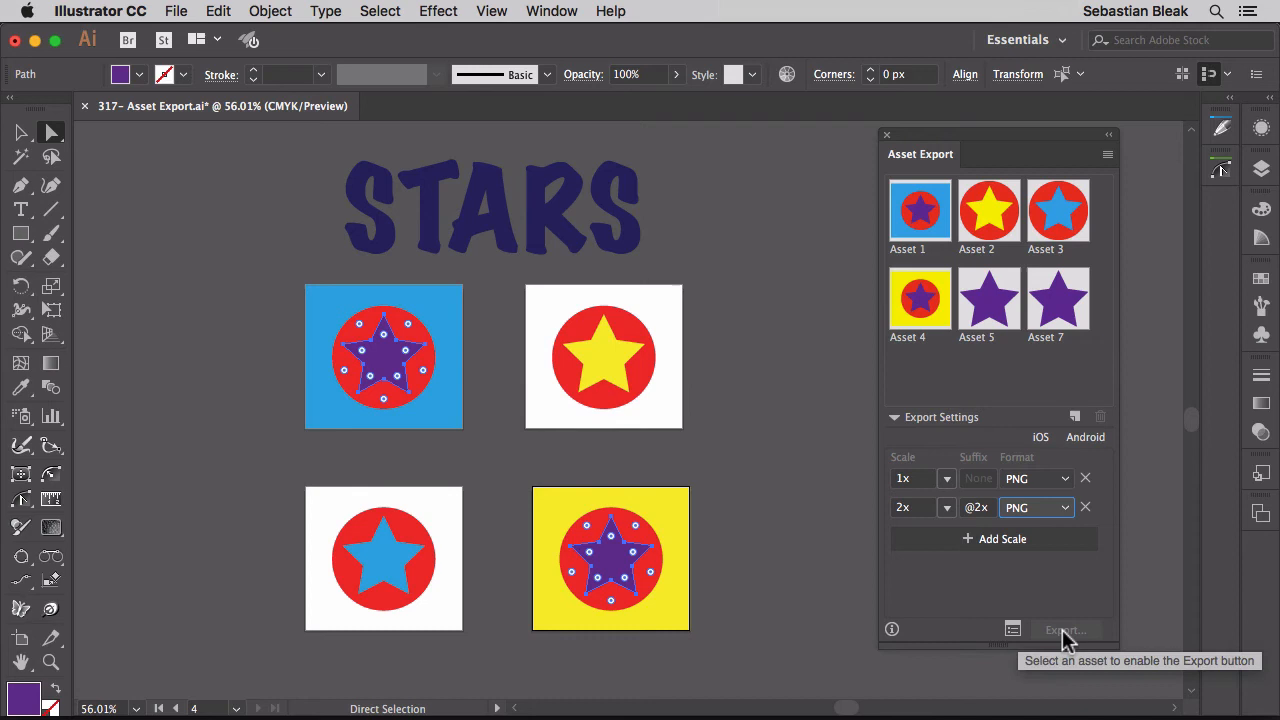
mouse_move(962, 530)
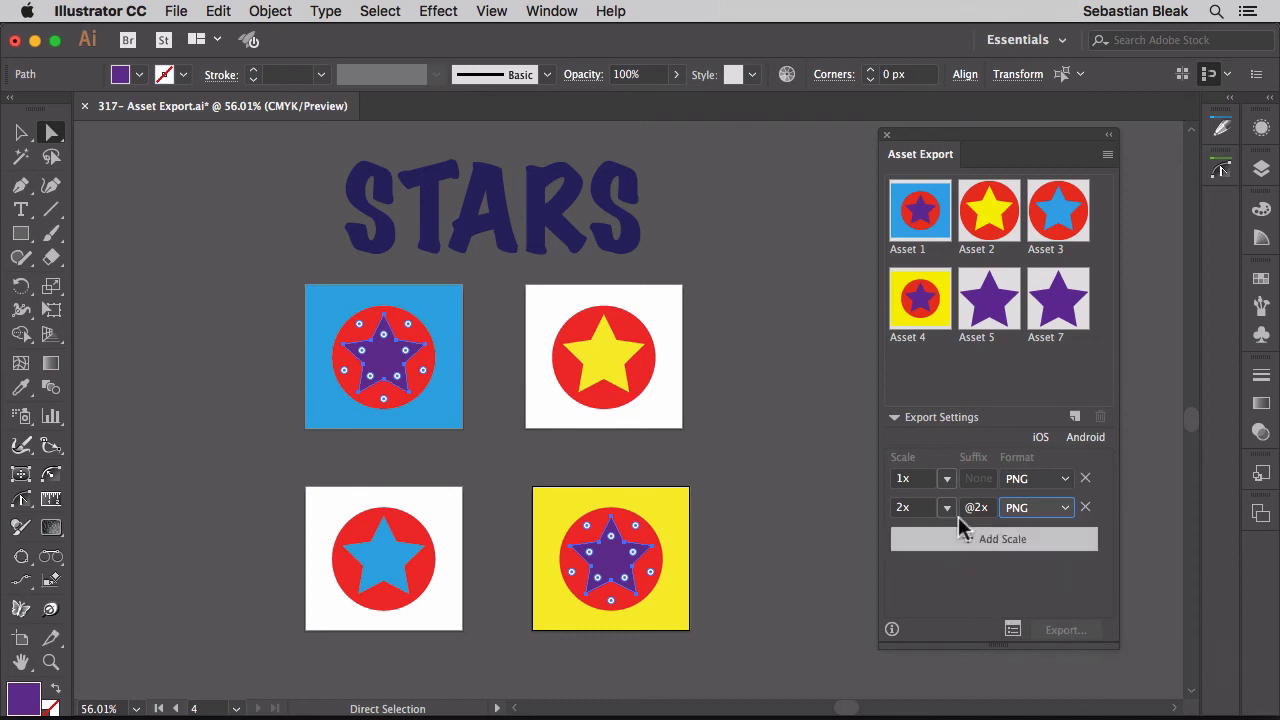
- Choose Asset 4 in the Asset Export panel for export
click(920, 298)
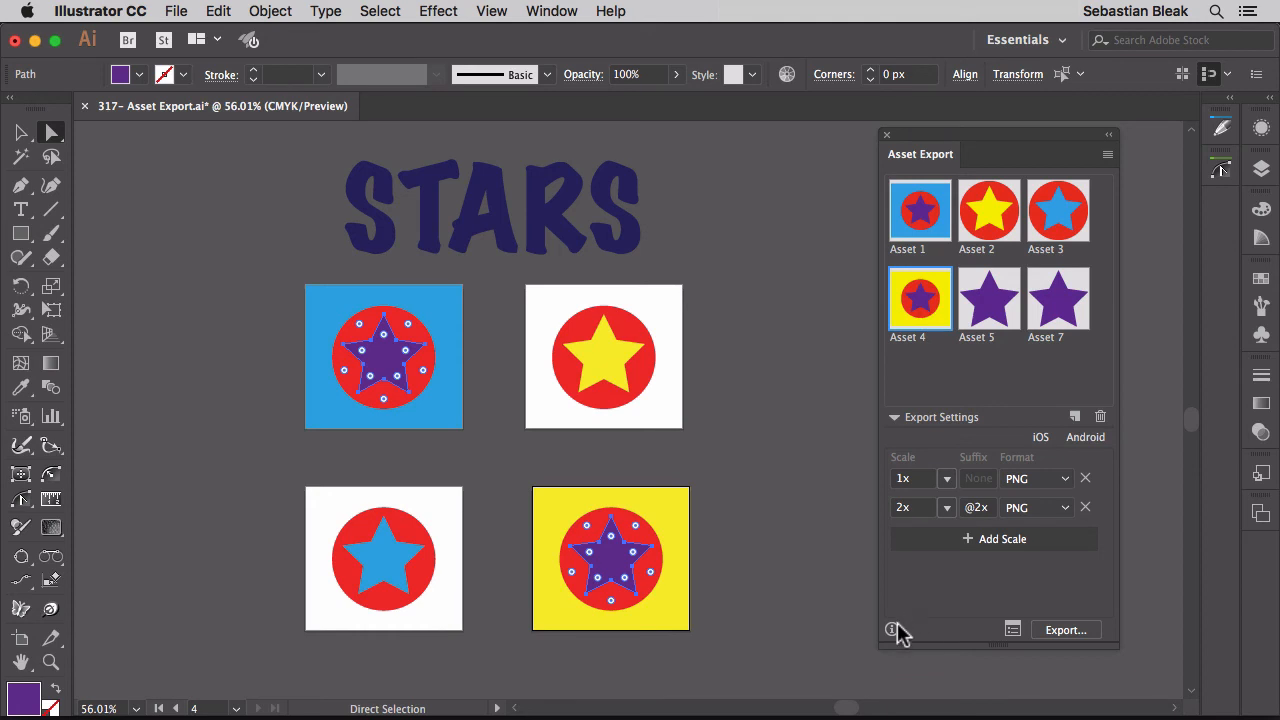
mouse_move(892, 630)
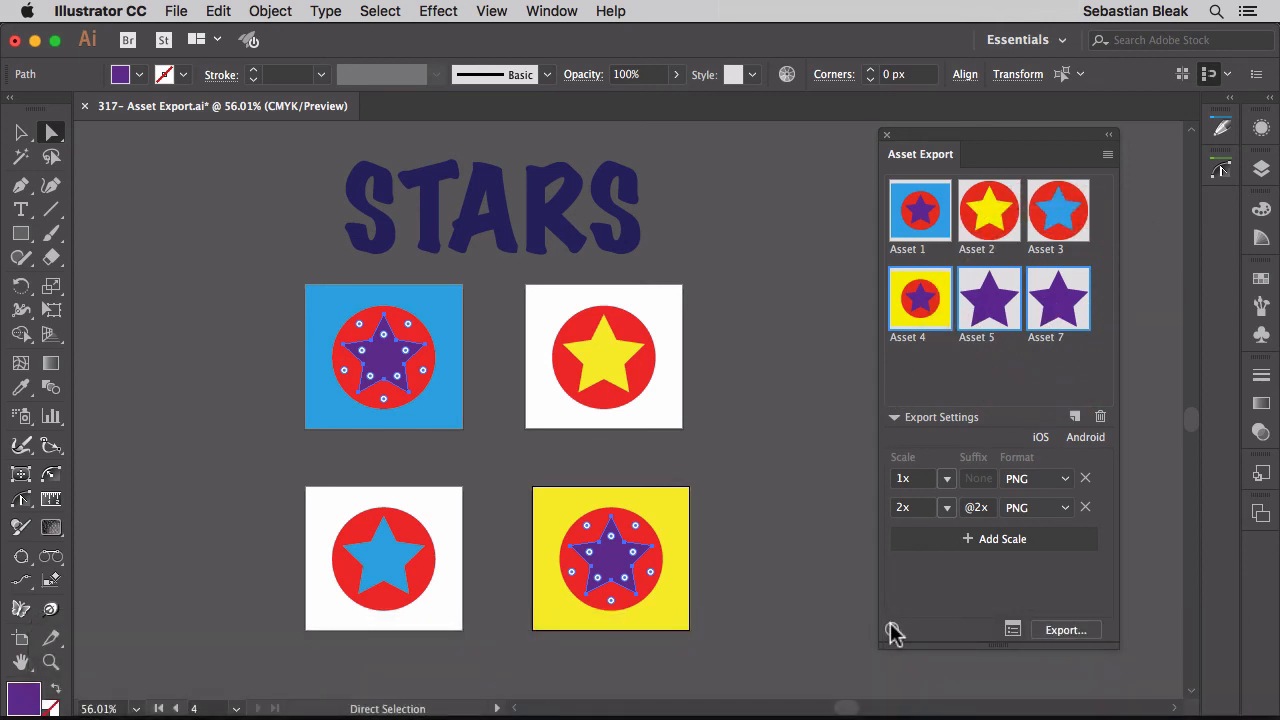
mouse_move(896, 632)
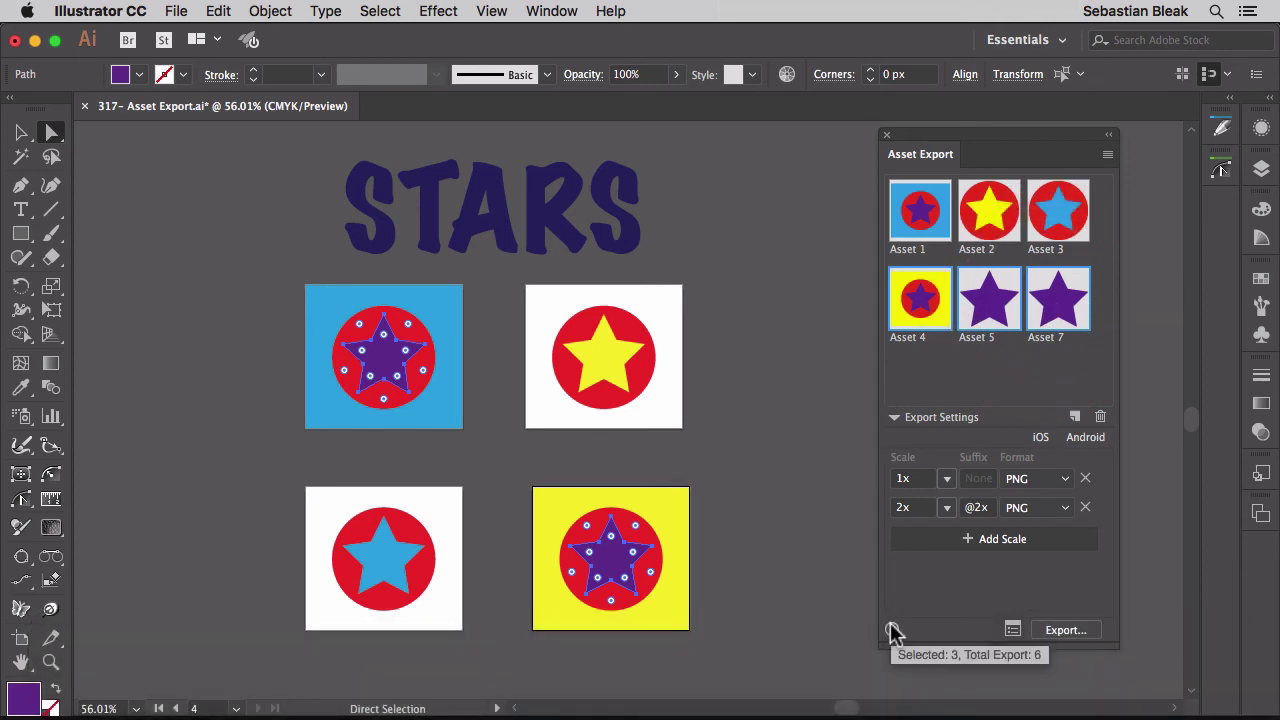
mouse_move(896, 632)
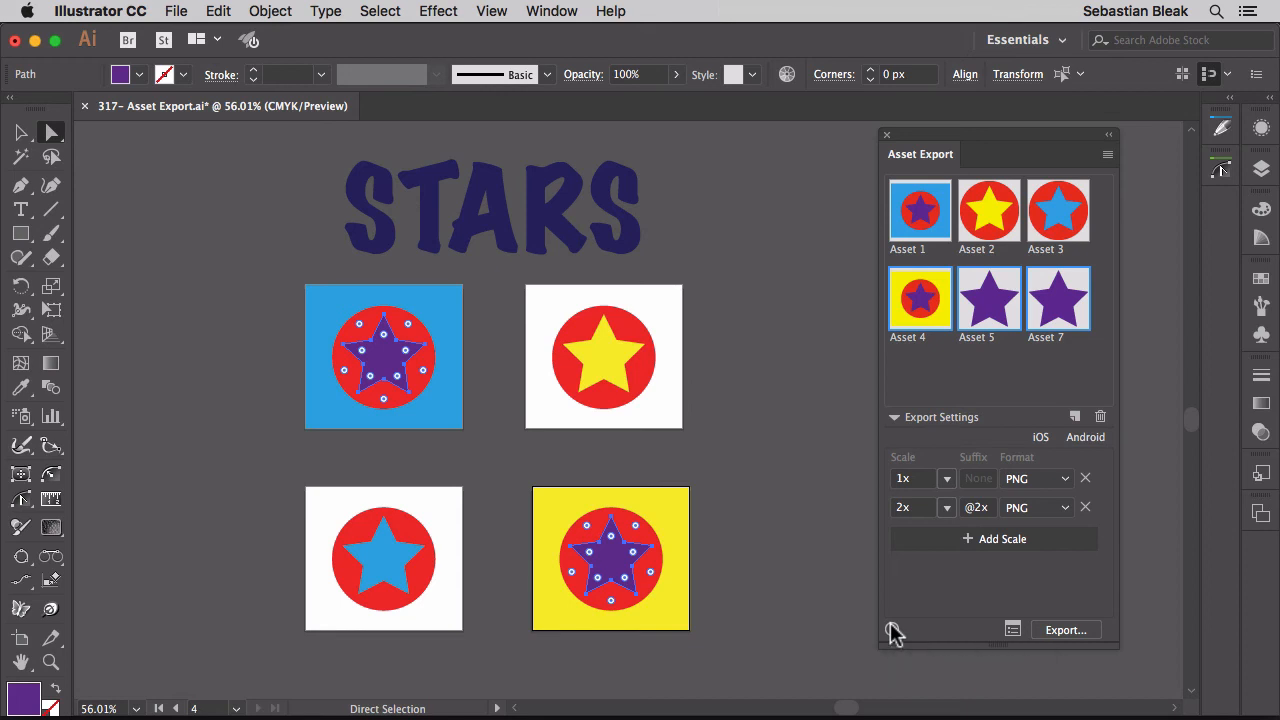
mouse_move(1012, 628)
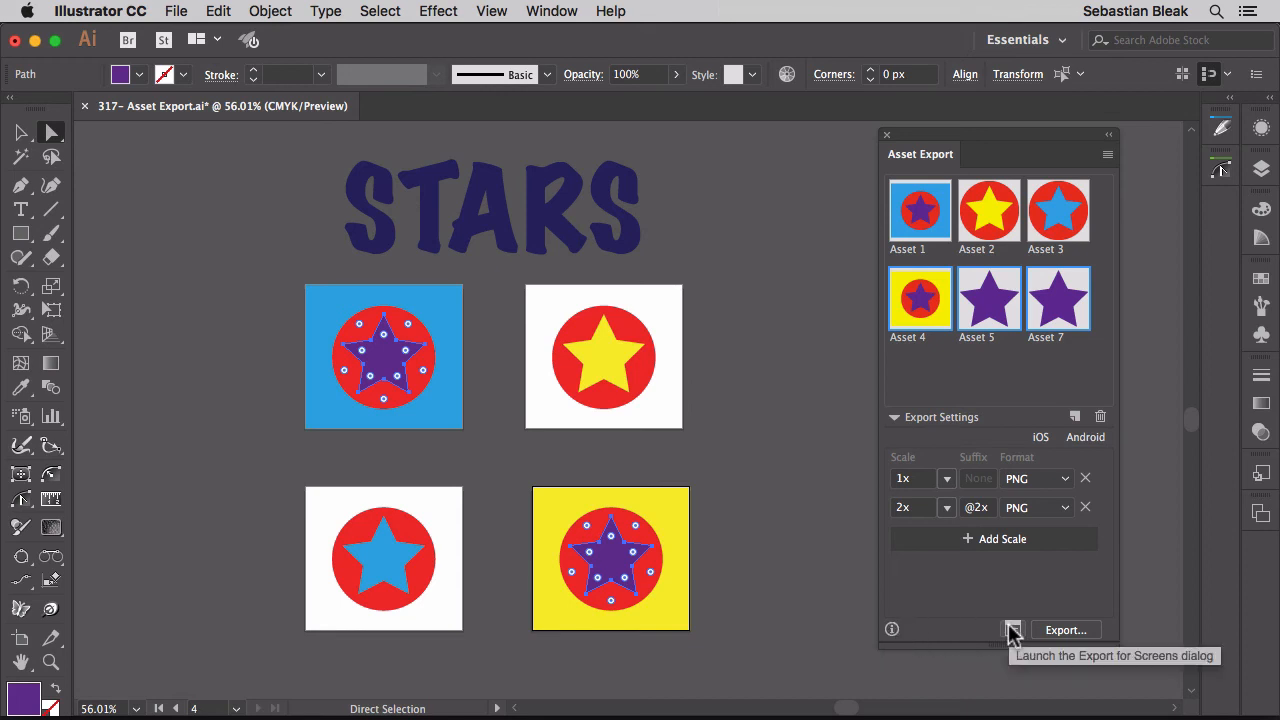
click(1012, 628)
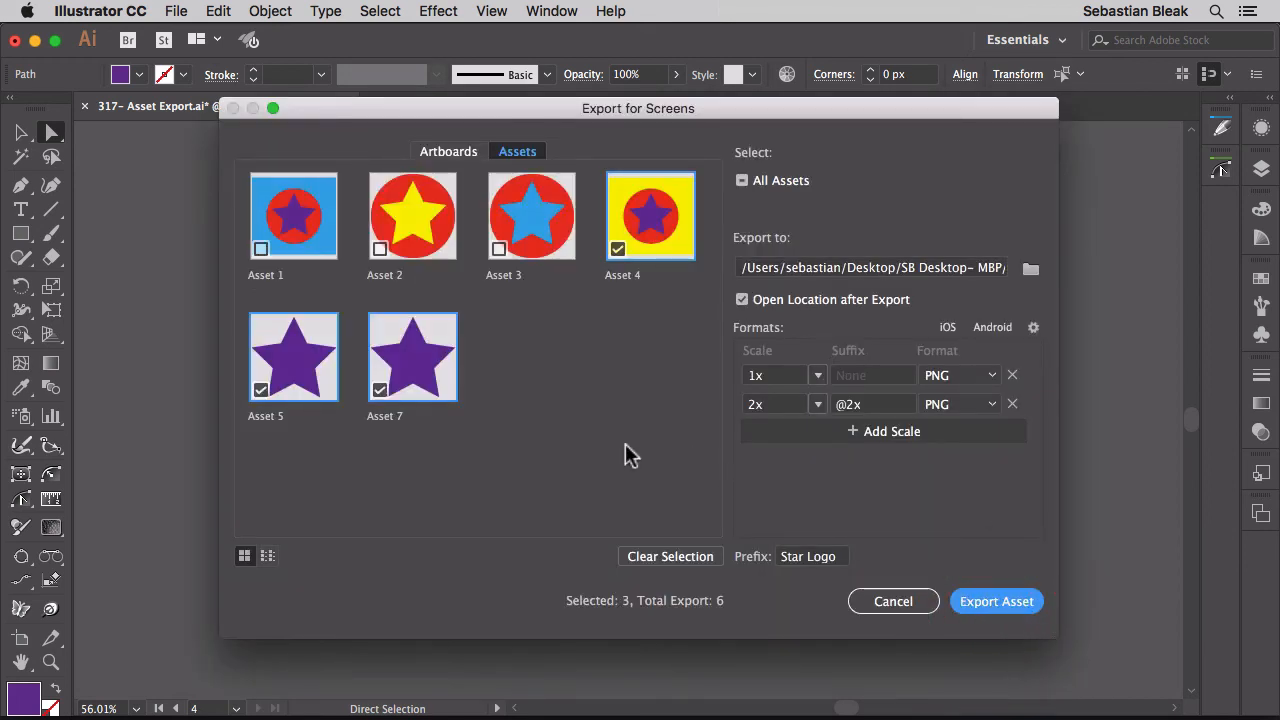
mouse_move(664, 338)
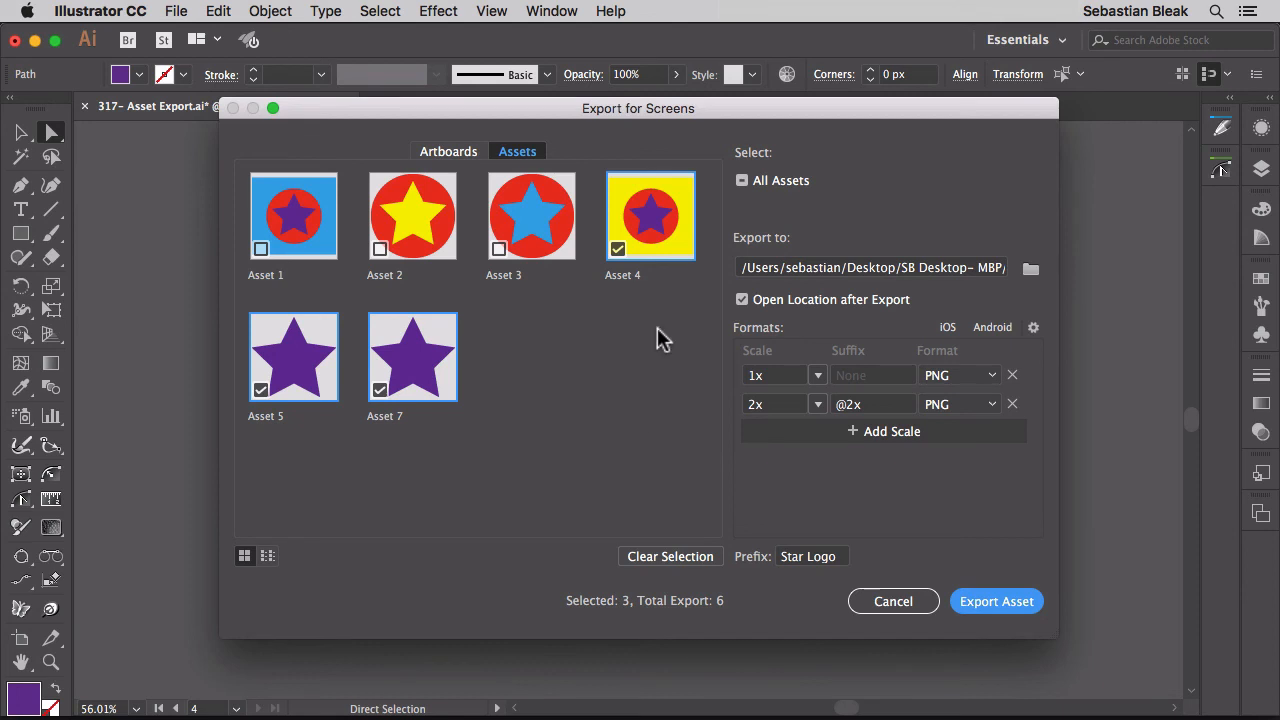
mouse_move(888, 278)
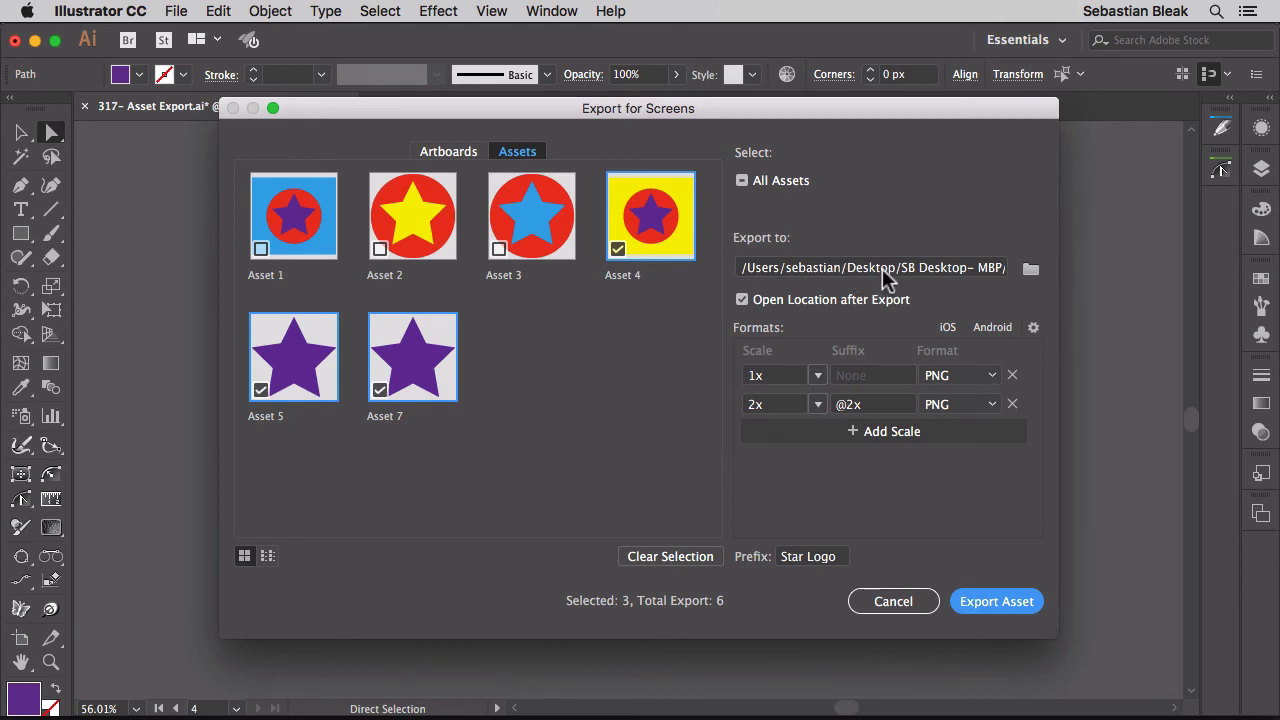
mouse_move(808, 566)
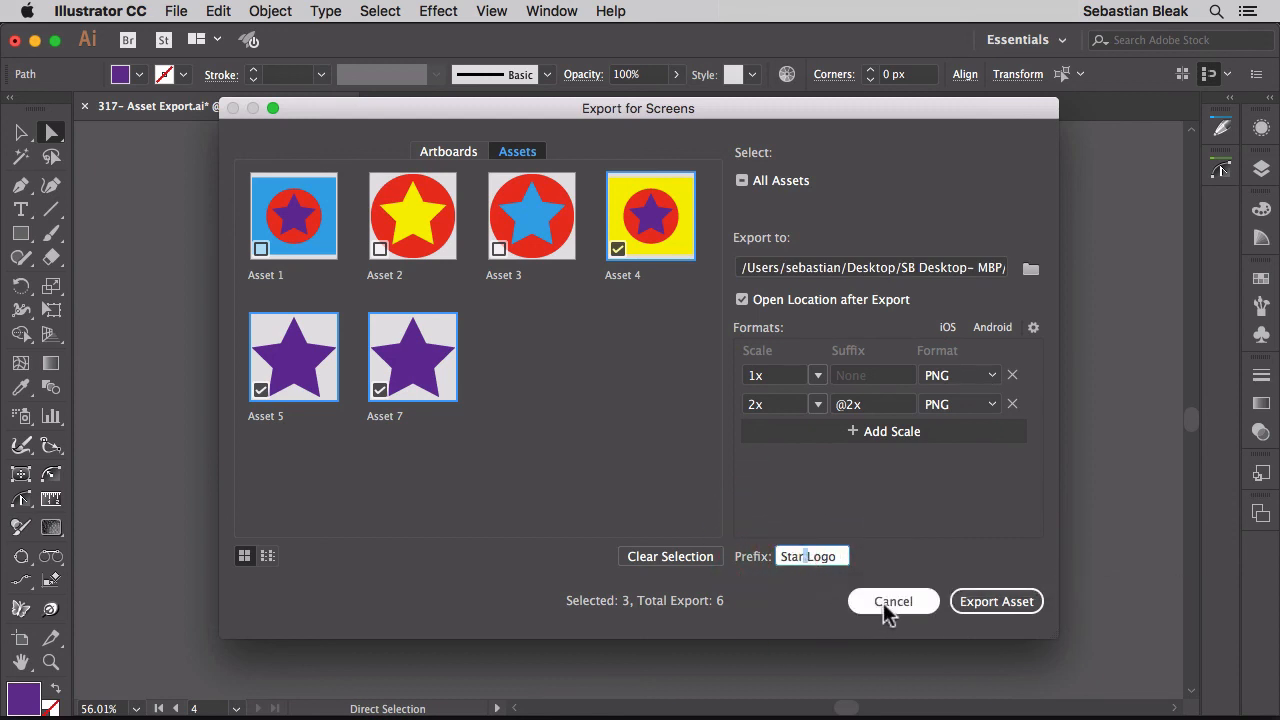
click(892, 600)
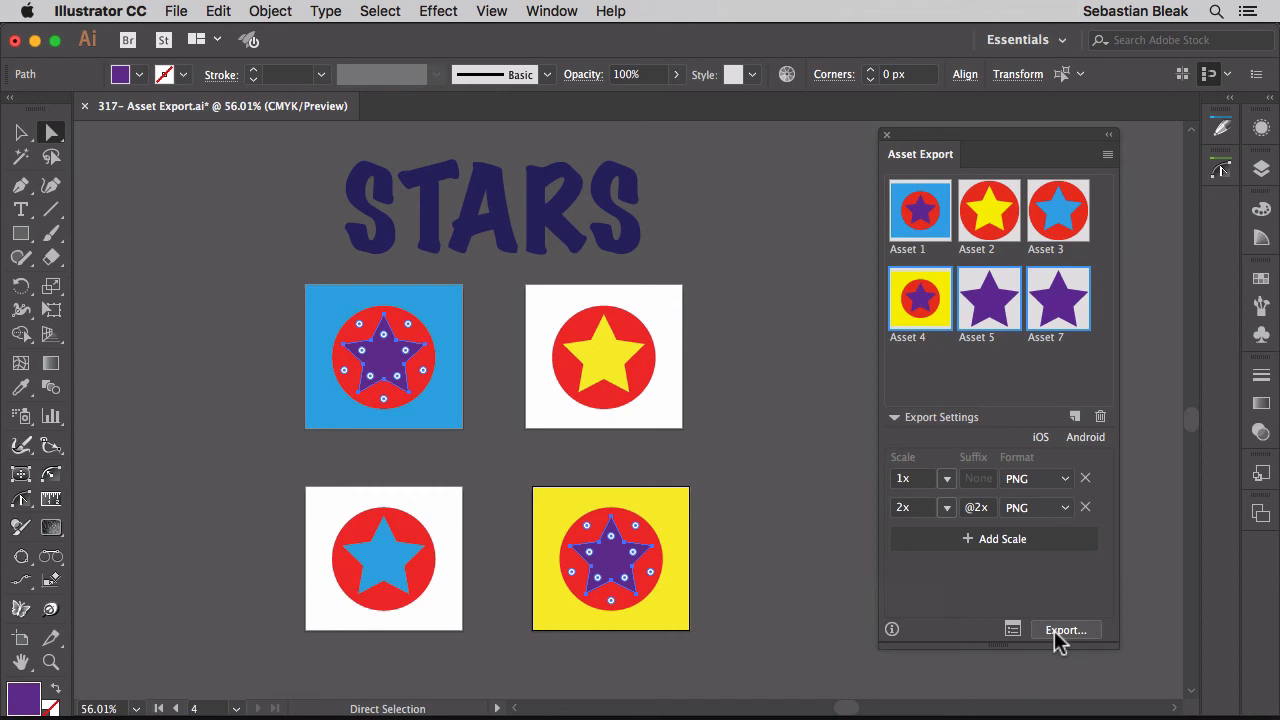
- Export the chosen assets as PNG files into the Asset Export folder
click(1064, 628)
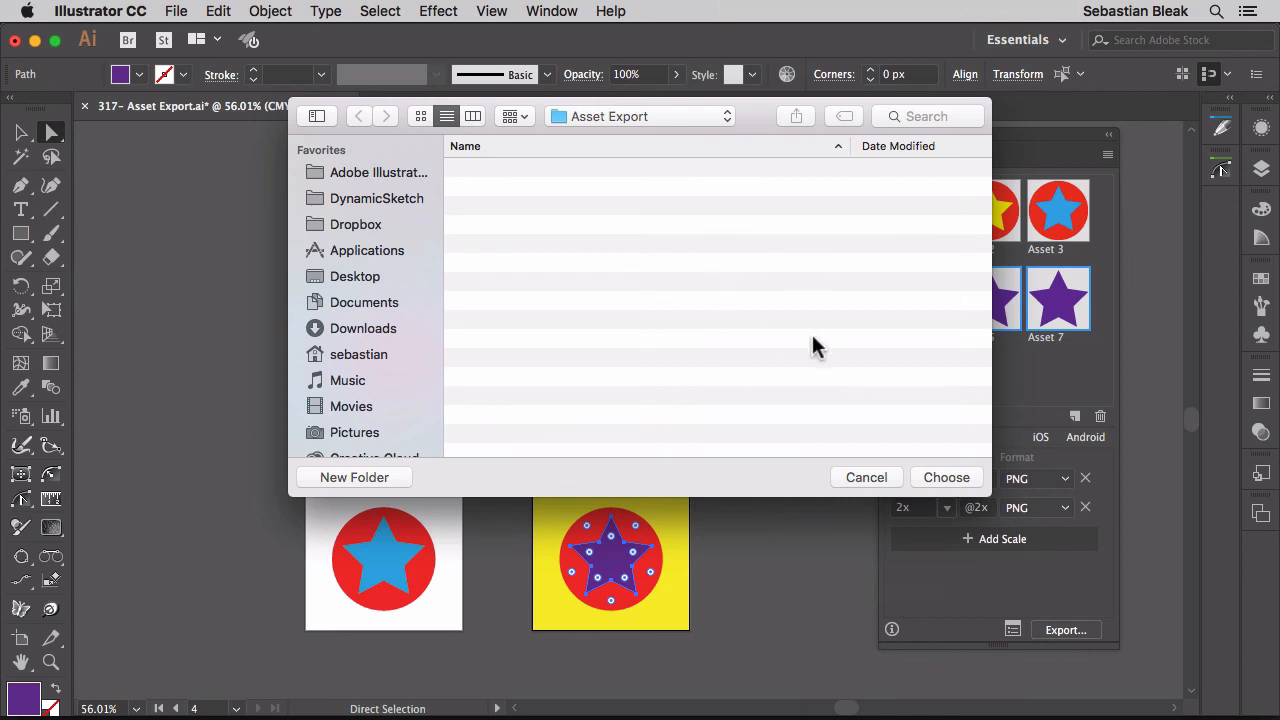
click(866, 476)
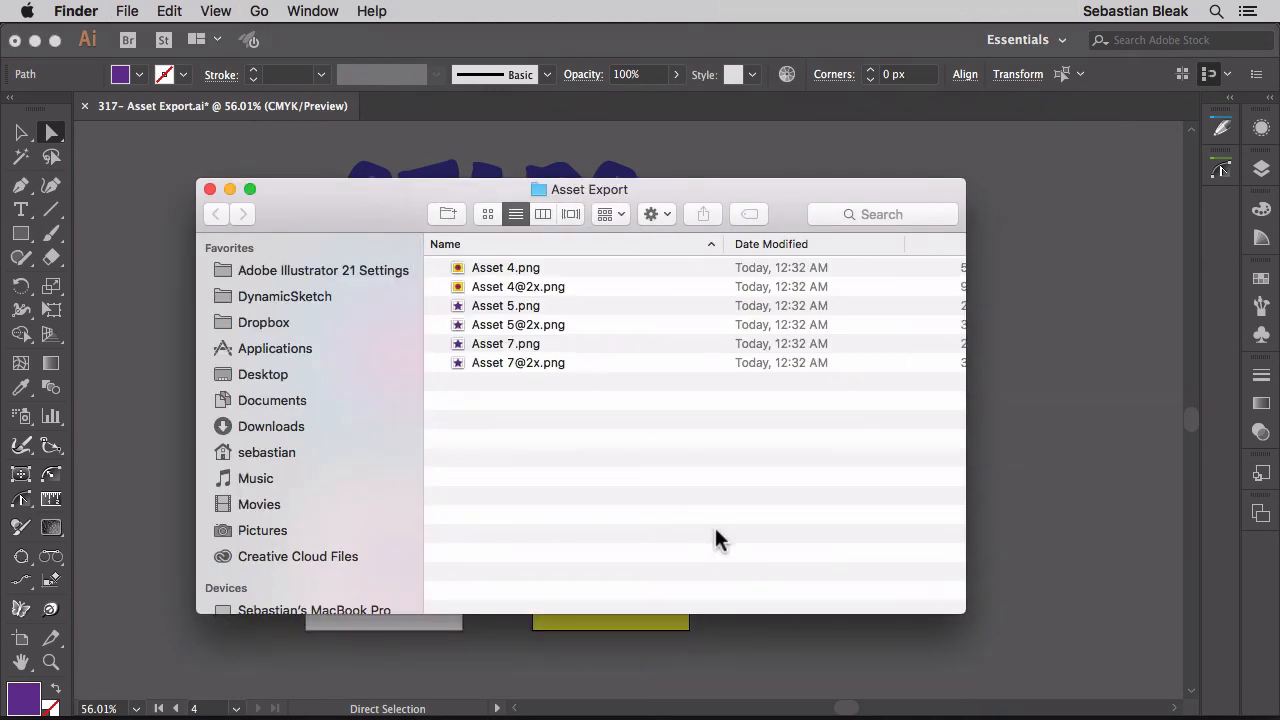
mouse_move(650, 516)
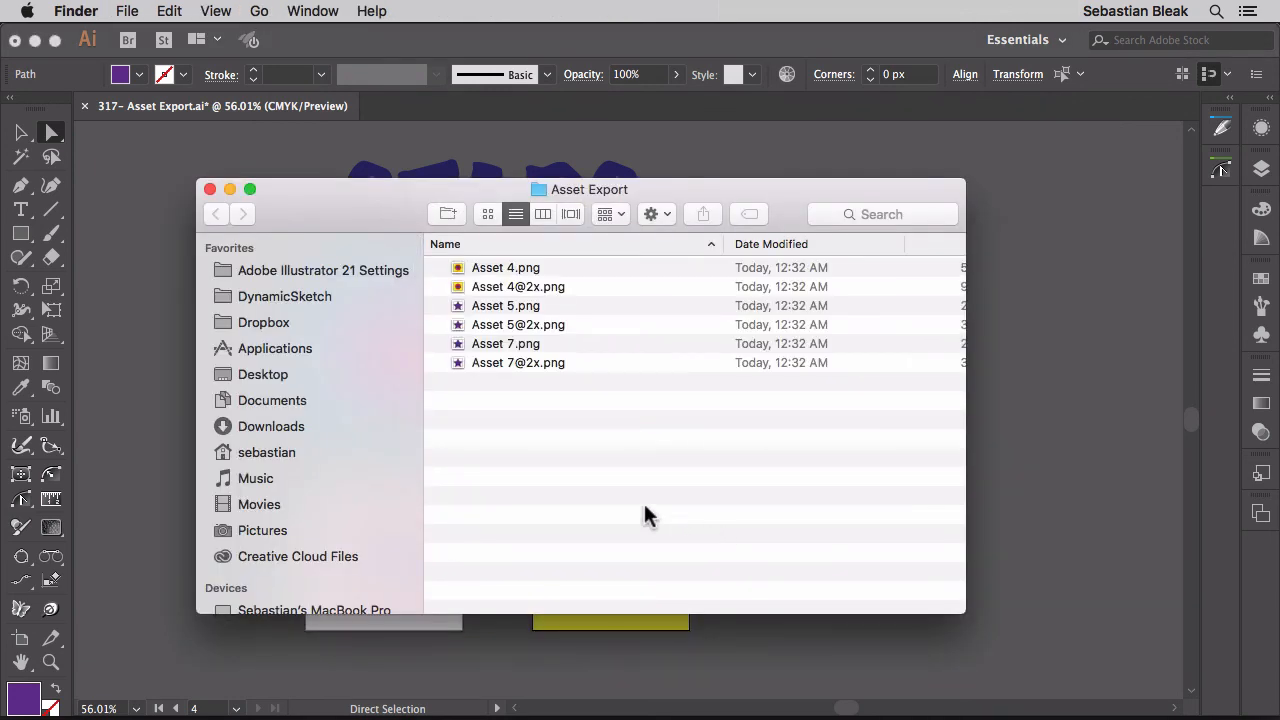
key(cmd+a)
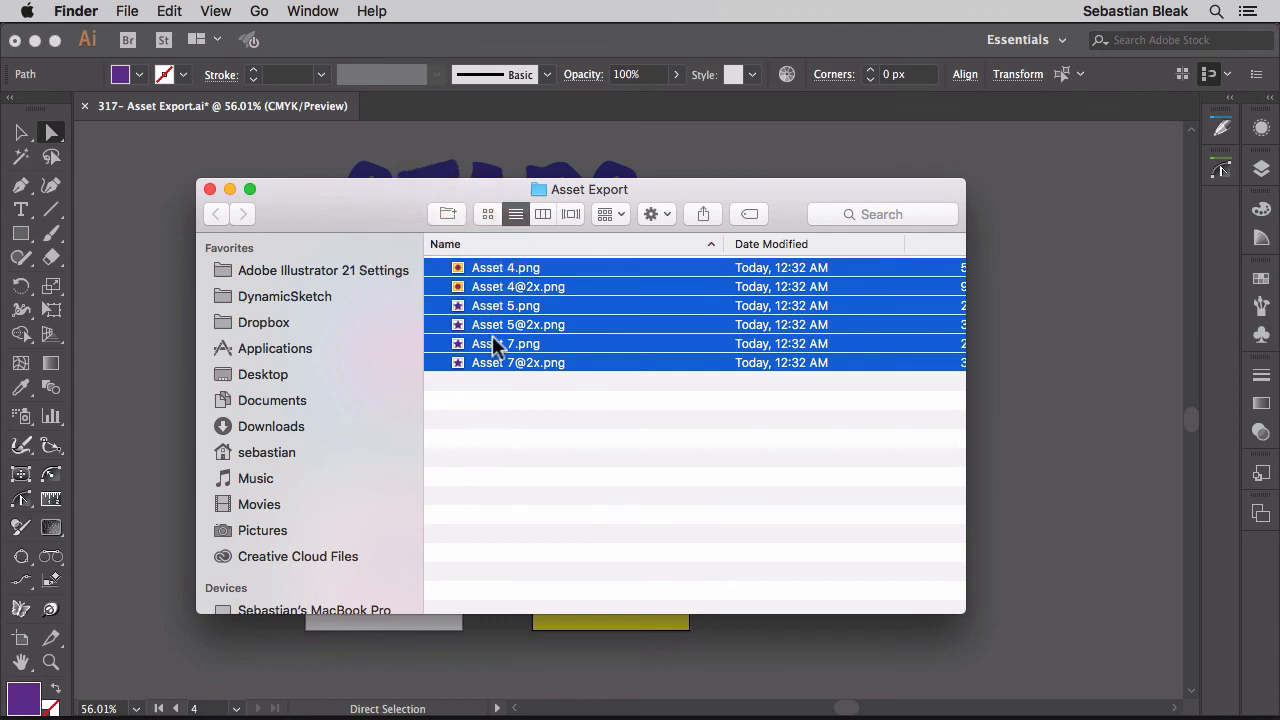
key(space)
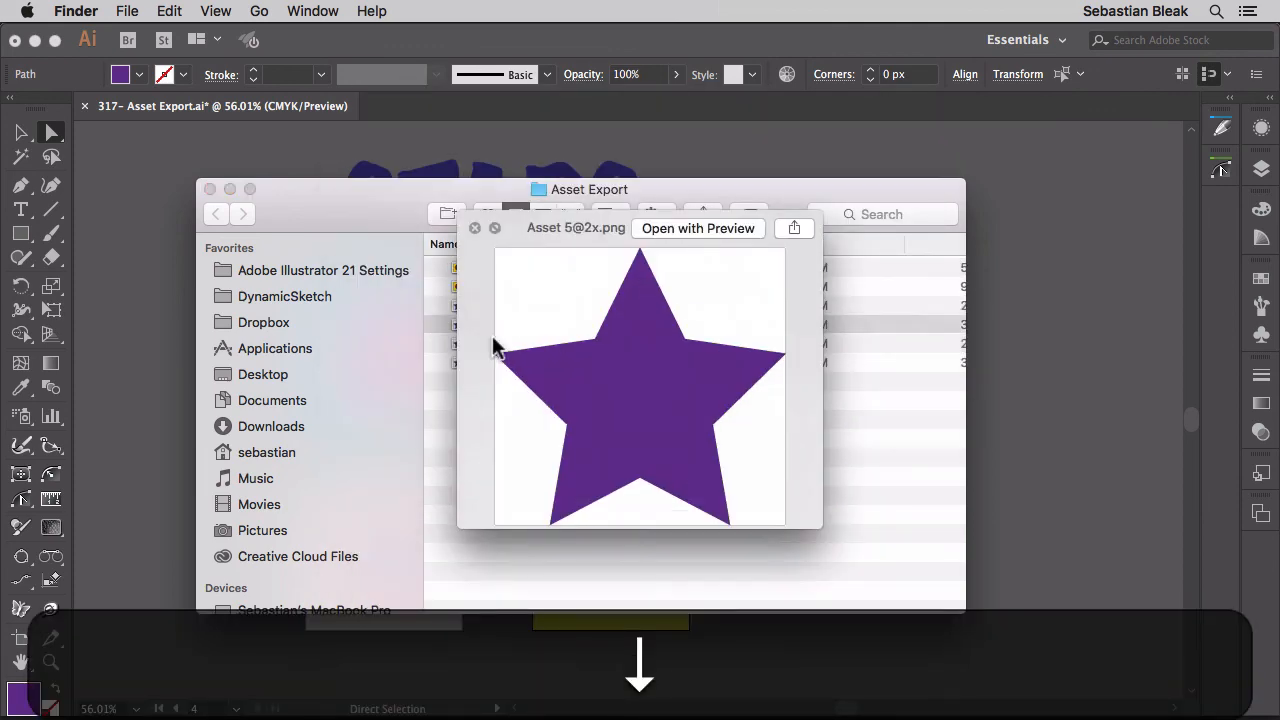